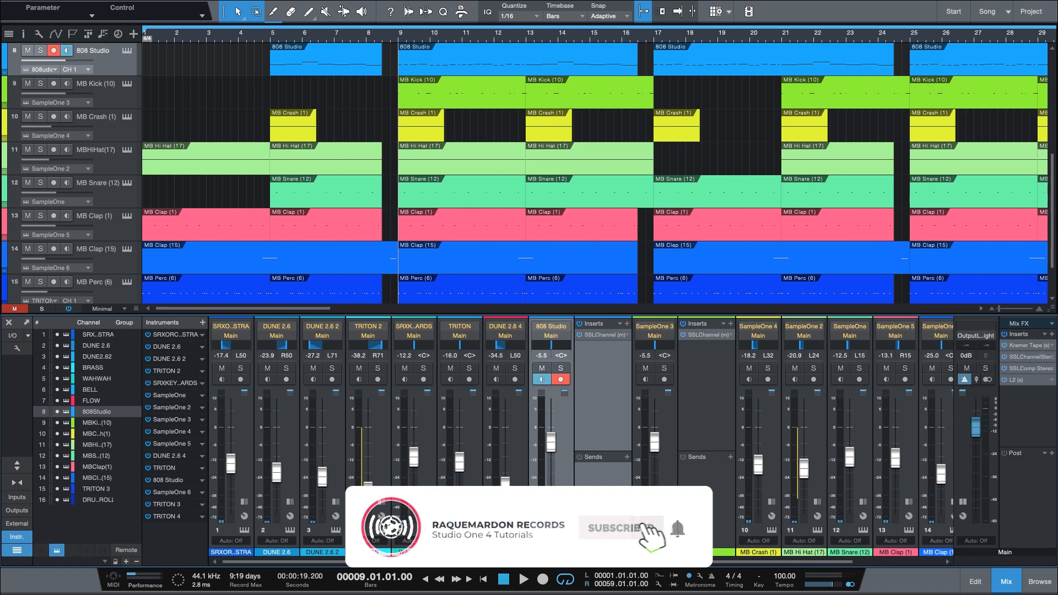
- Start playback from bar 9 to hear the drum tracks through the mixer
click(619, 528)
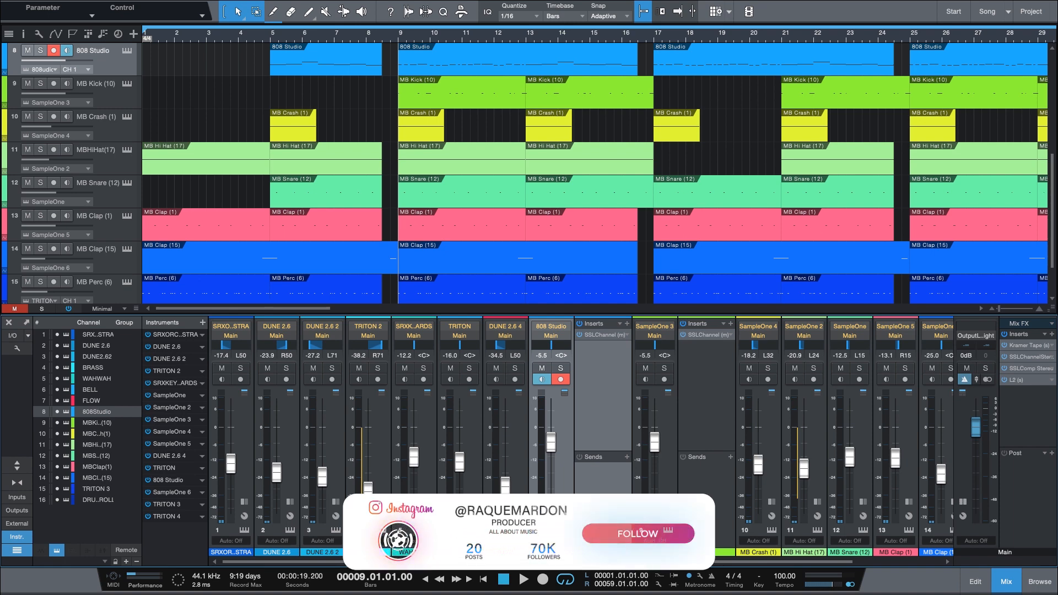
click(636, 534)
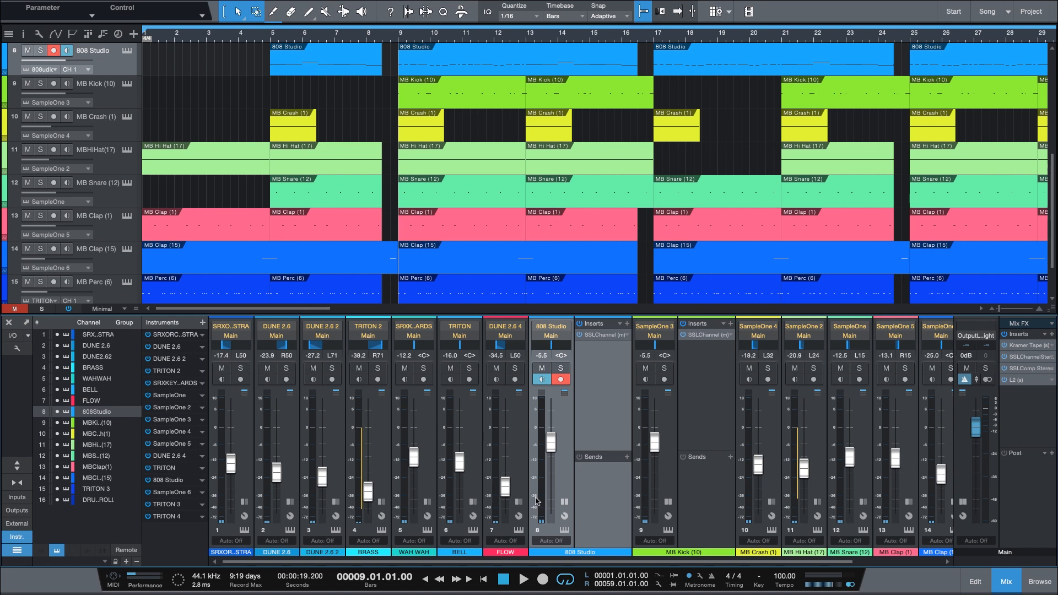
mouse_move(527, 415)
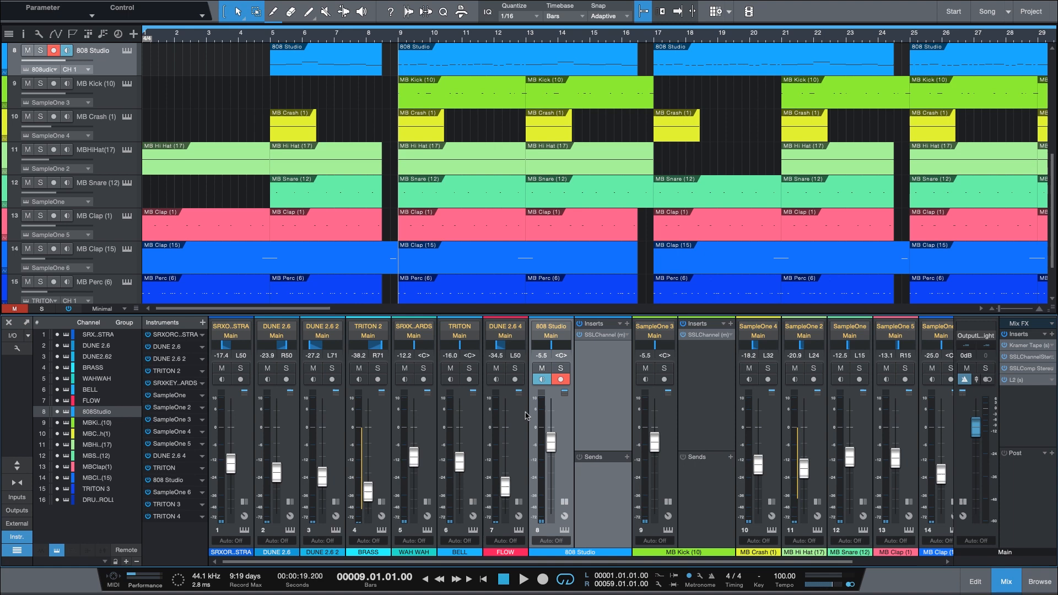
mouse_move(591, 427)
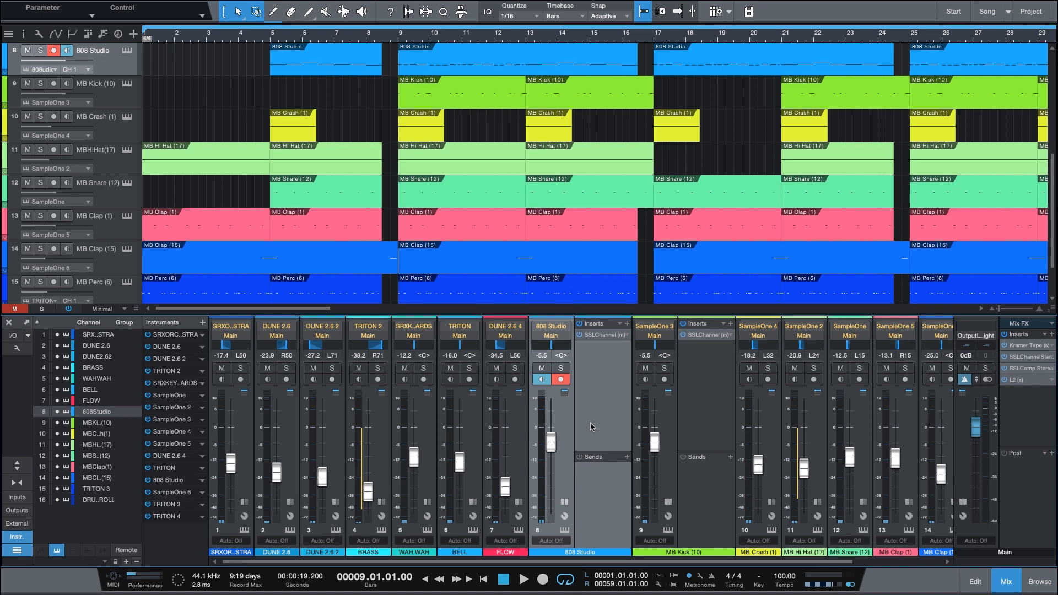
mouse_move(581, 422)
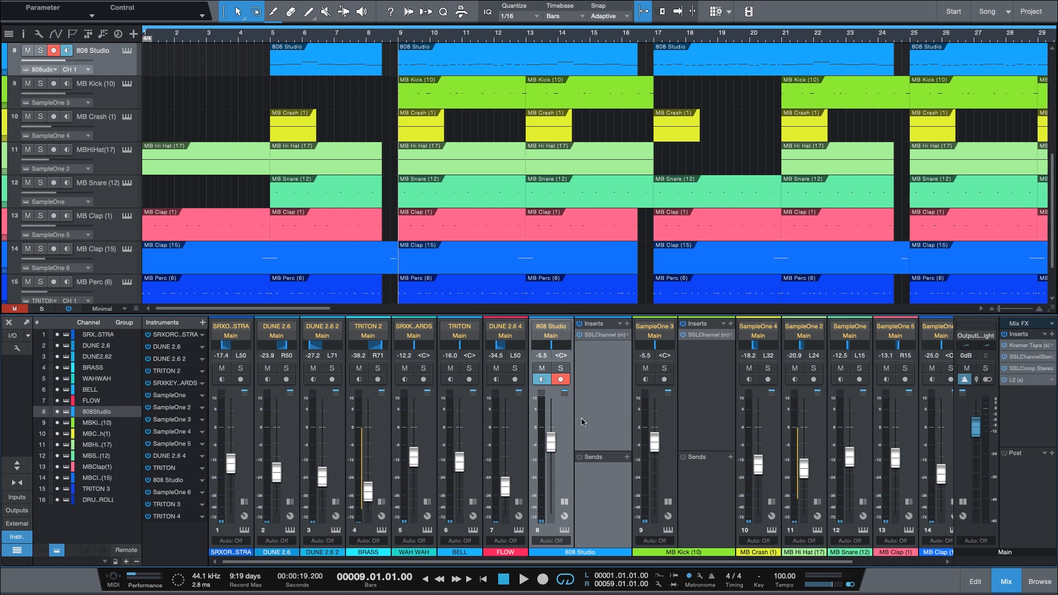
mouse_move(576, 416)
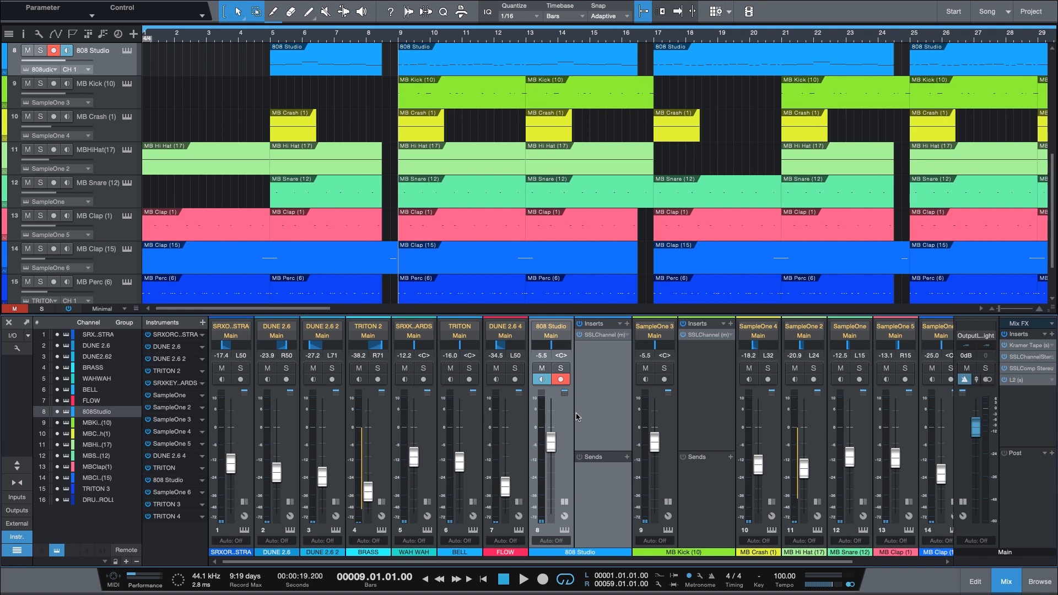
mouse_move(588, 417)
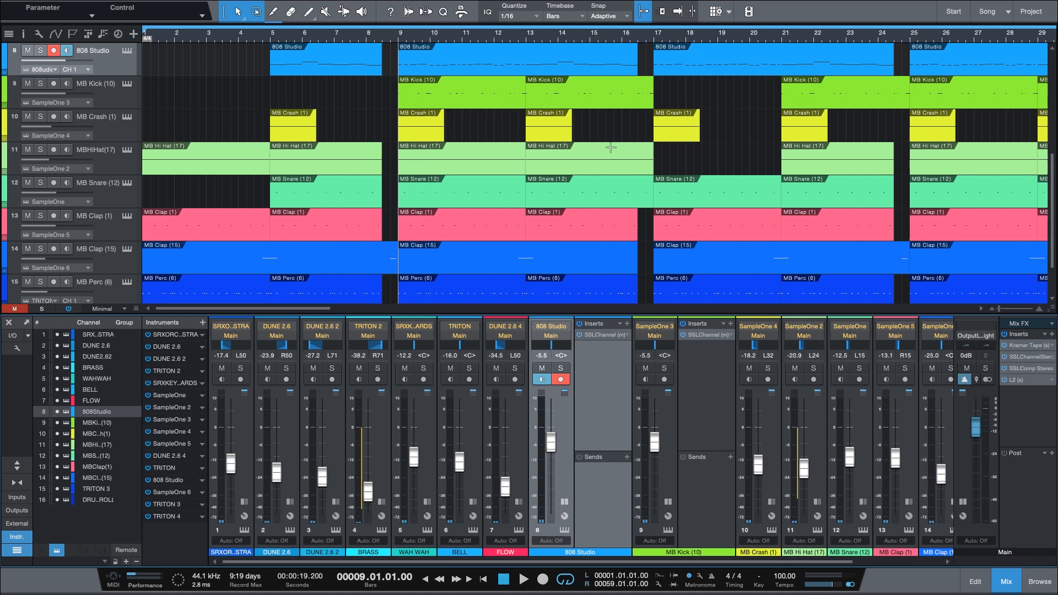
click(522, 578)
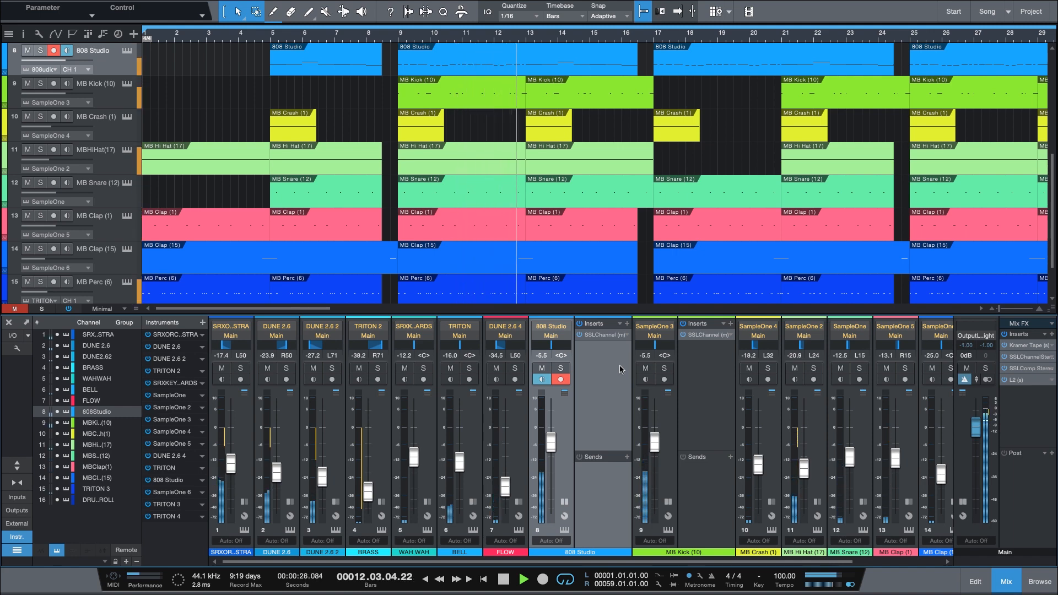
- Solo the 808 Studio bass with the MB Kick and stop playback at bar 9
click(501, 578)
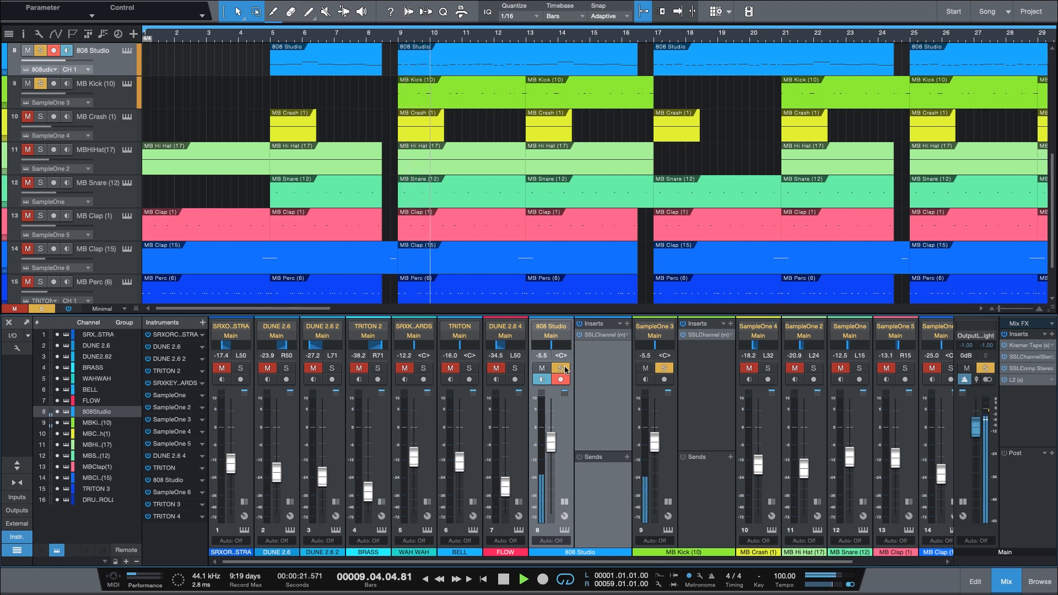
click(500, 579)
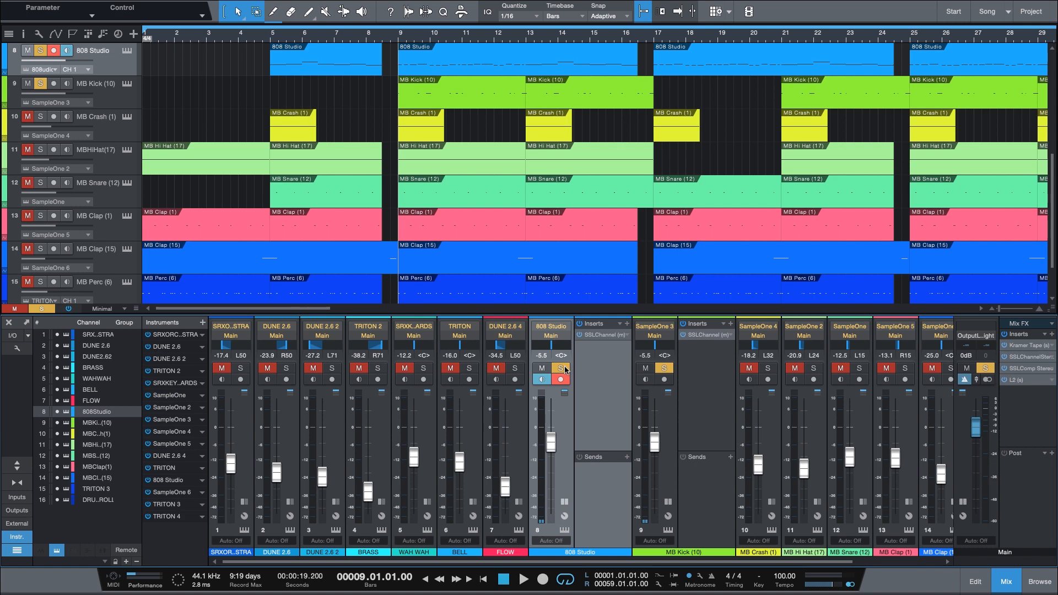
click(525, 579)
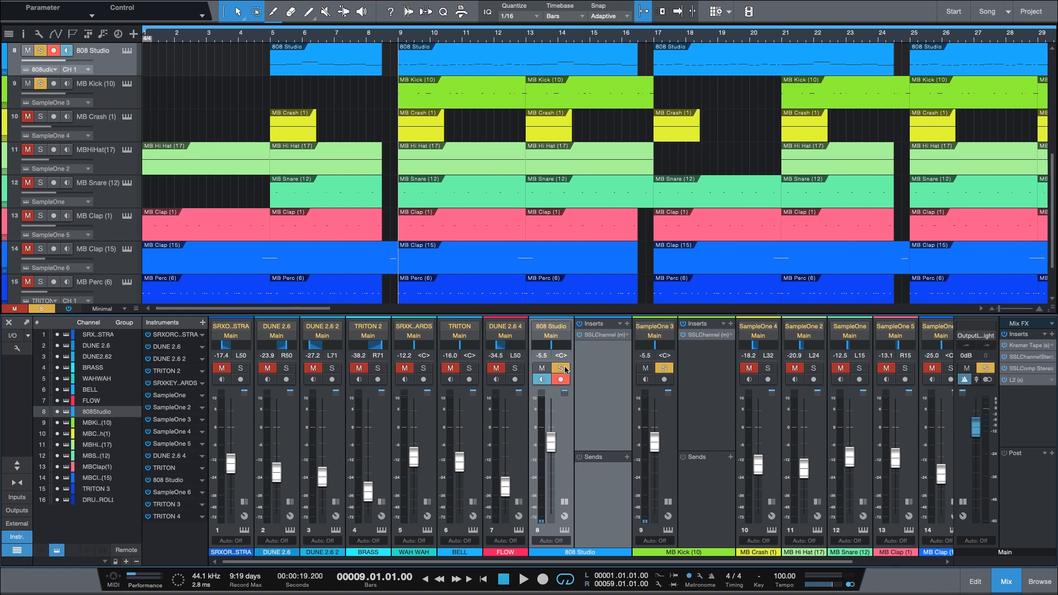
mouse_move(636, 349)
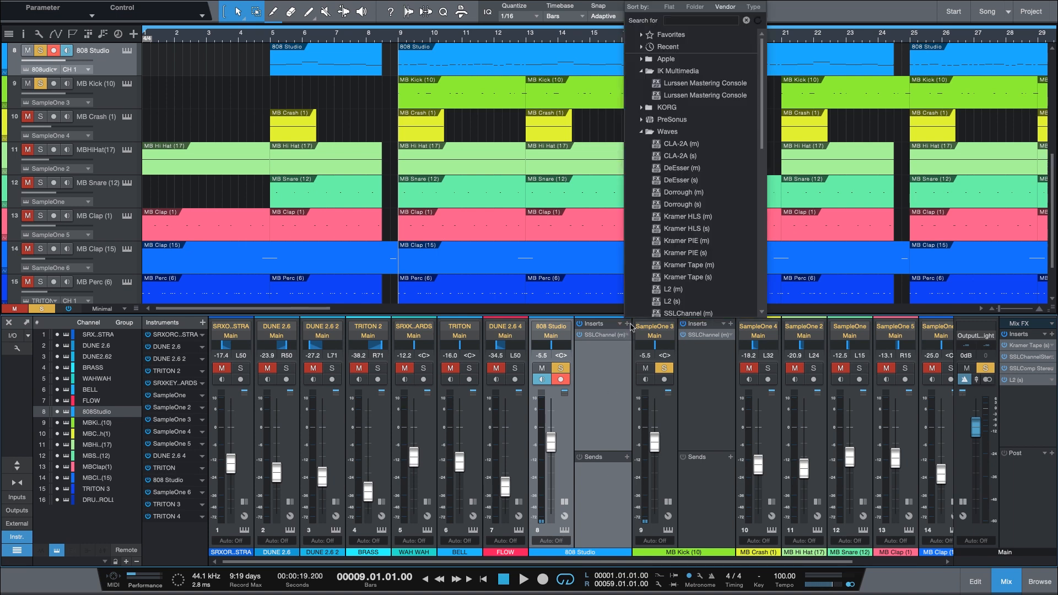
- Search 'com' and insert a Compressor below the SSL Channel on the 808 Studio bass
click(702, 20)
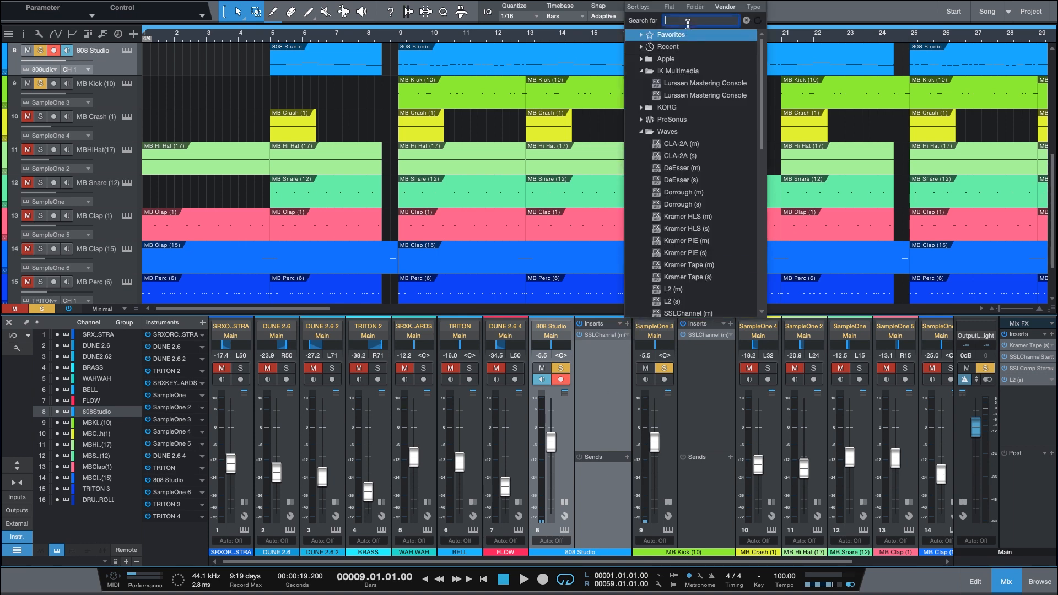
text(co)
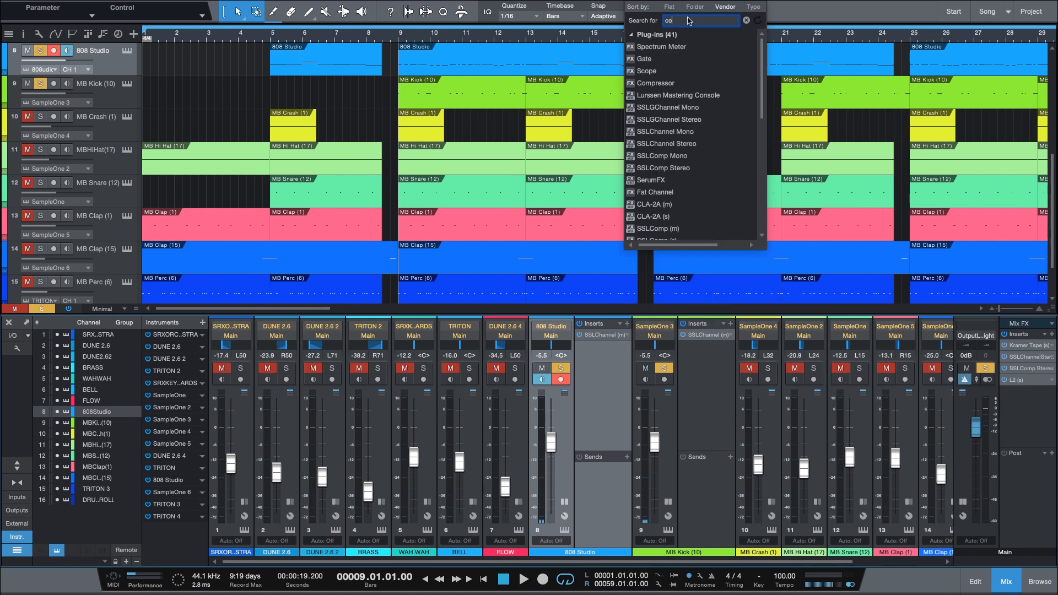
text(m)
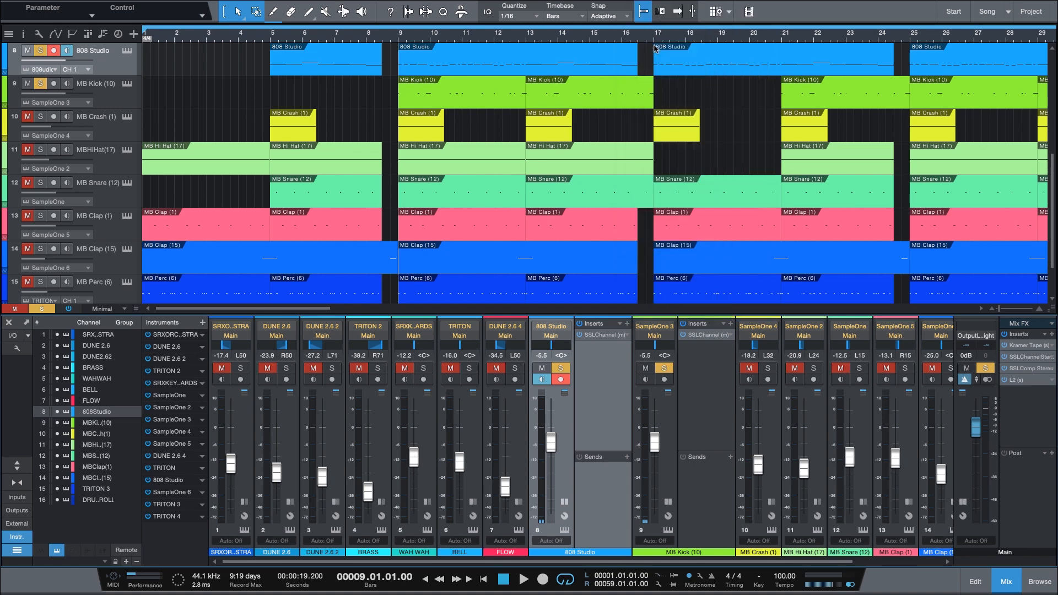
click(596, 346)
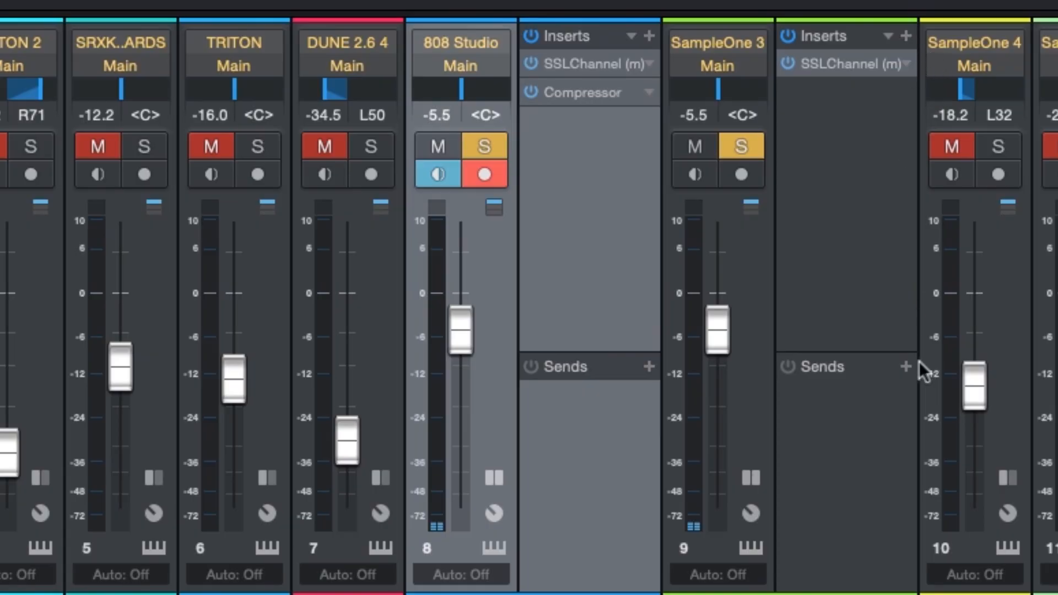
mouse_move(907, 370)
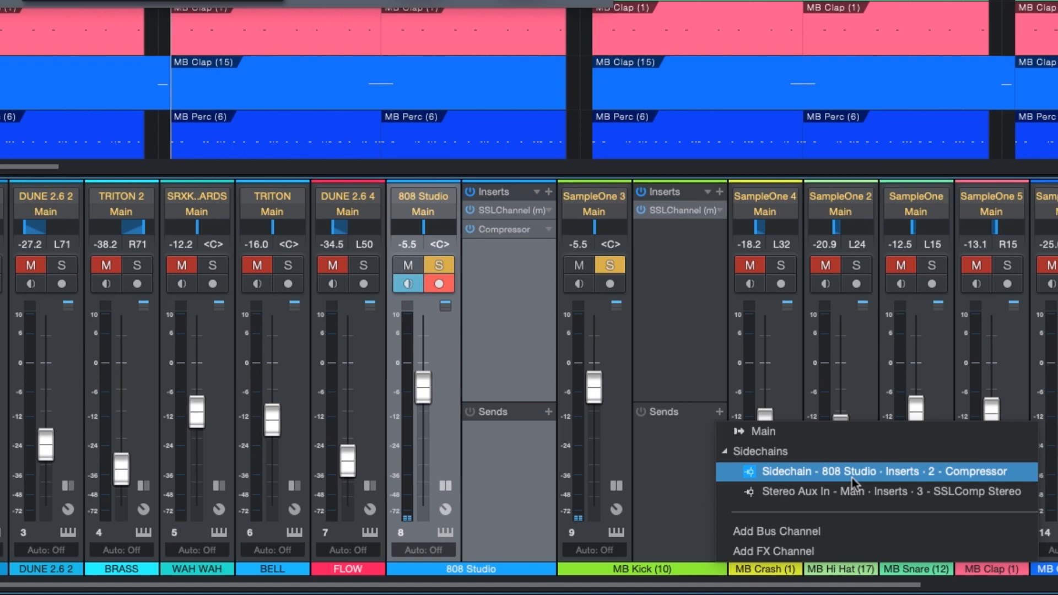
- Send MB Kick to Sidechain - 808 Studio - Inserts - 2 - Compressor
click(870, 470)
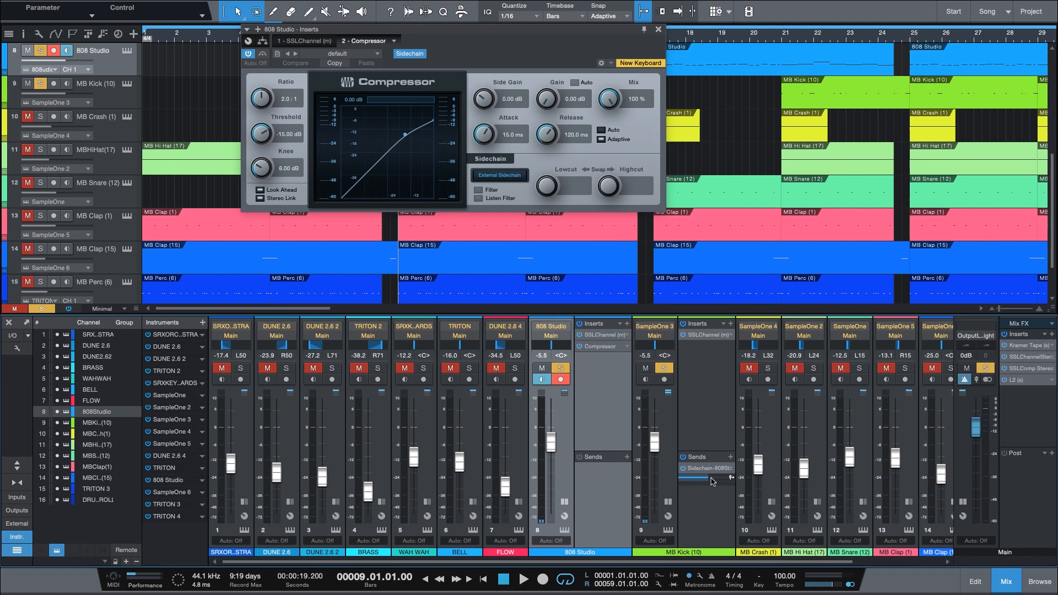
mouse_move(707, 480)
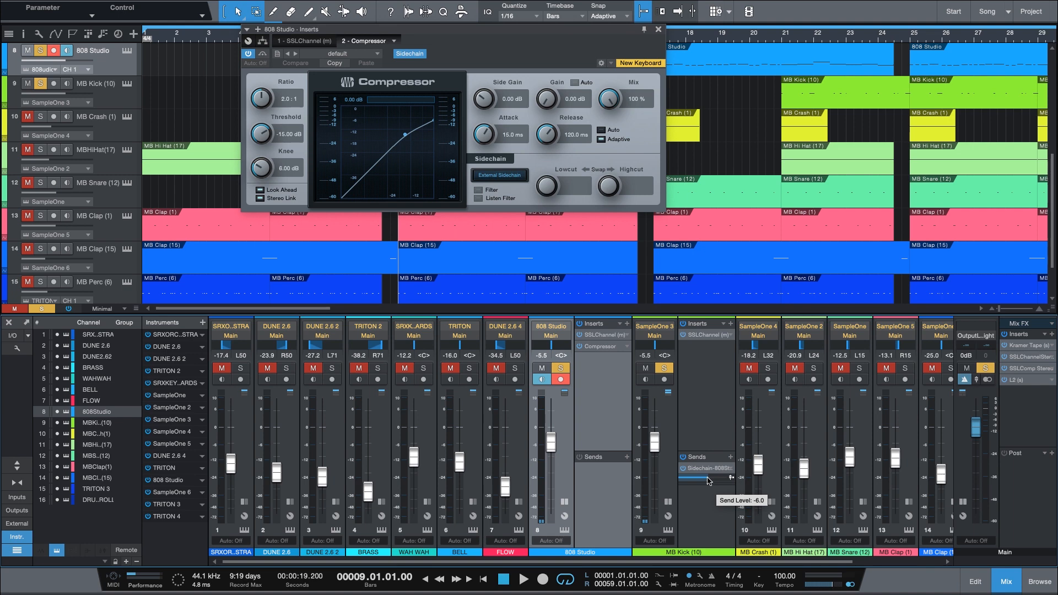
mouse_move(708, 479)
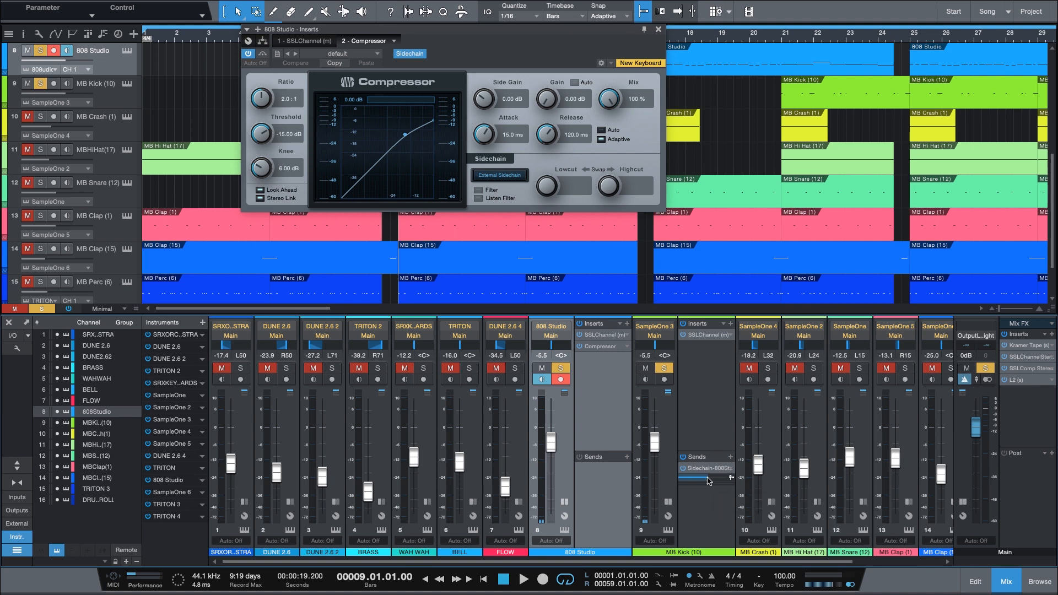
- Reposition the Compressor window, play the song and disable the external sidechain
drag(448, 29, 445, 43)
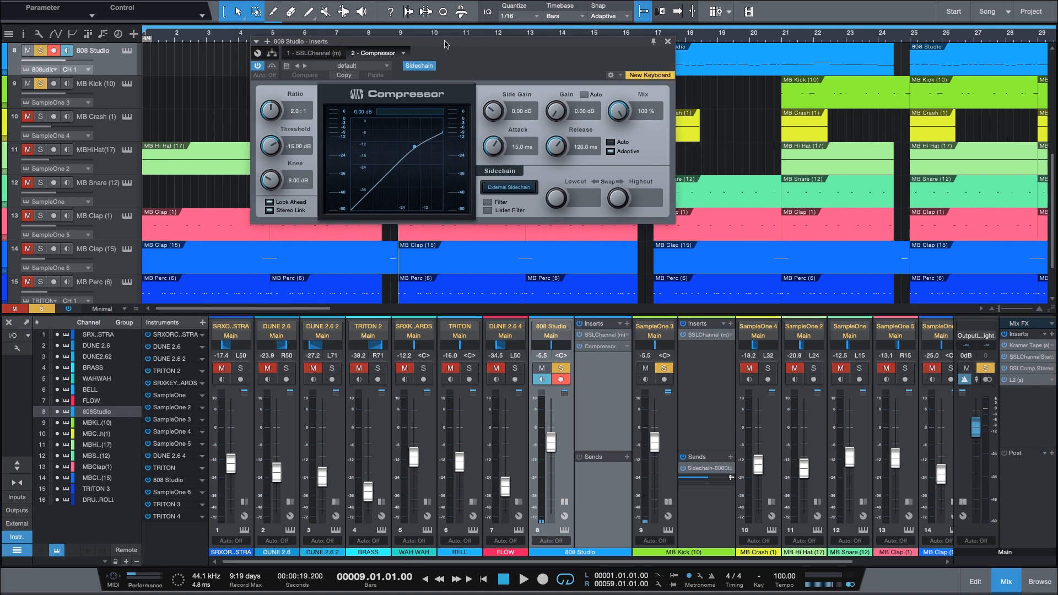
drag(445, 41, 430, 32)
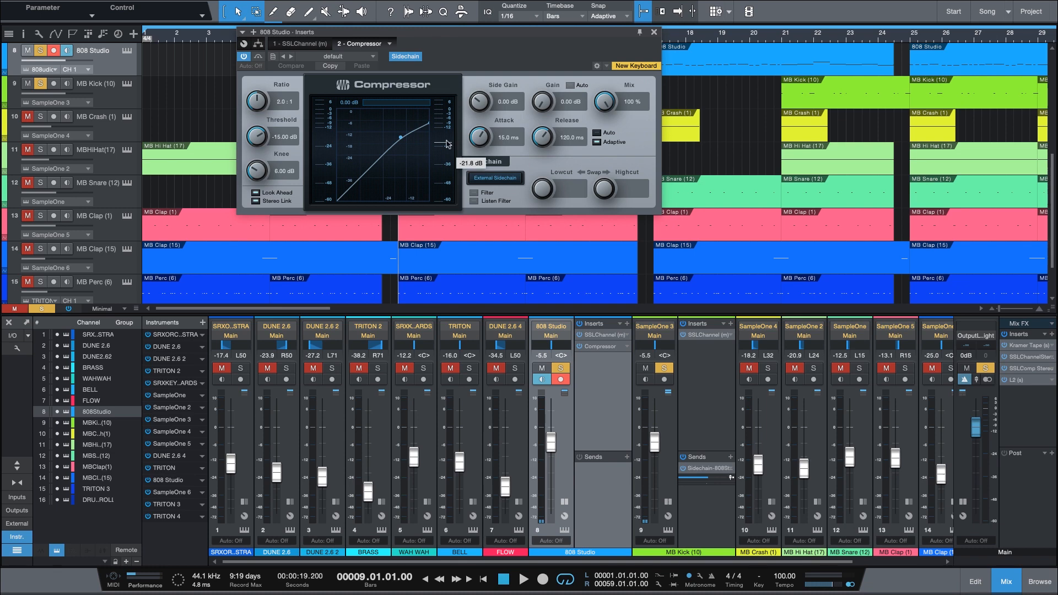
click(524, 579)
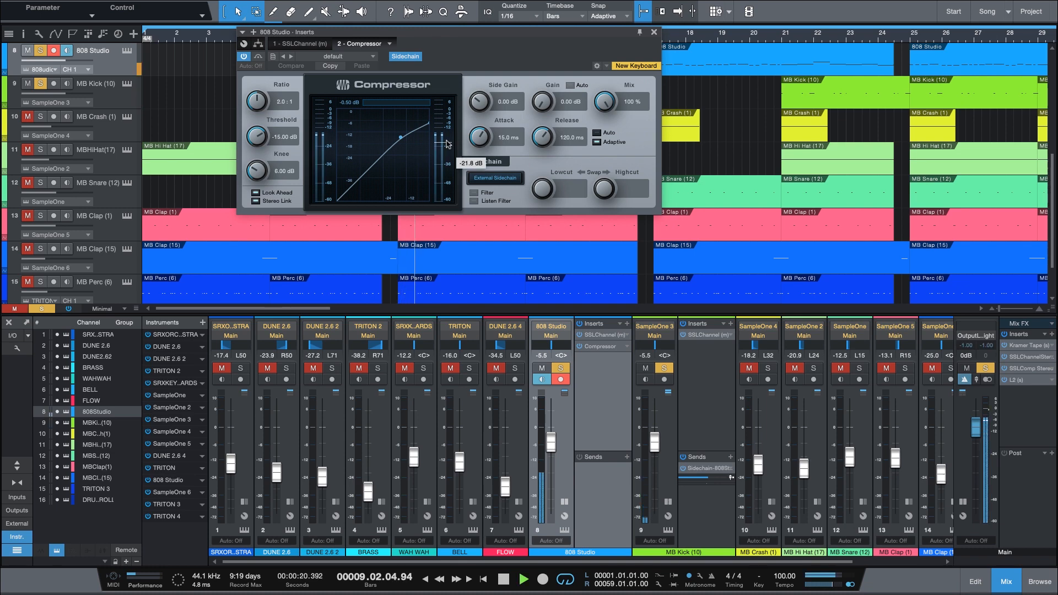
click(500, 578)
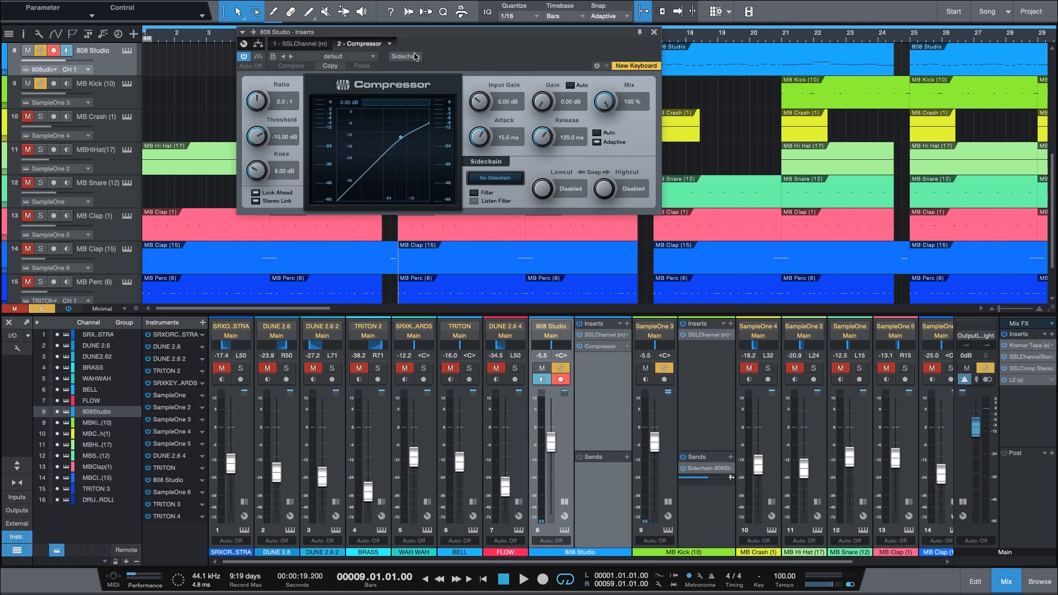
- Re-enable the Compressor's external sidechain and play to hear the bass duck under the kick
click(524, 578)
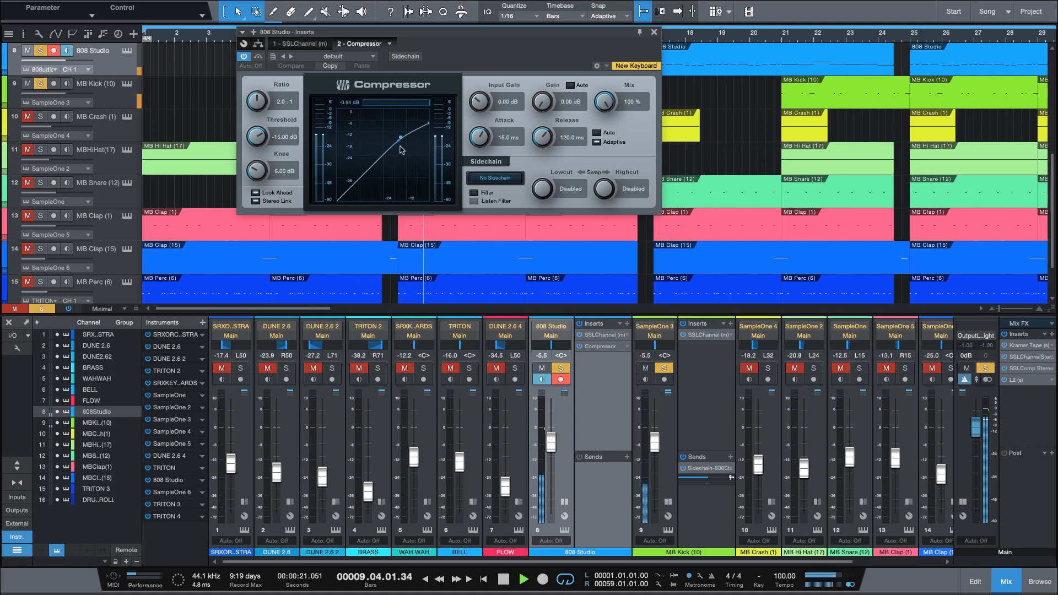
click(500, 579)
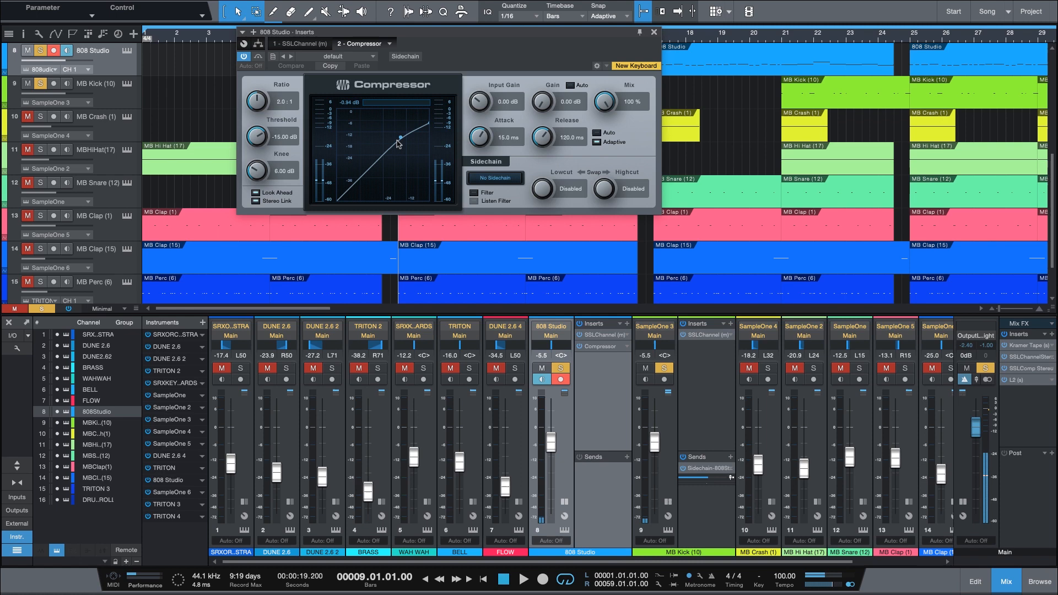
click(525, 579)
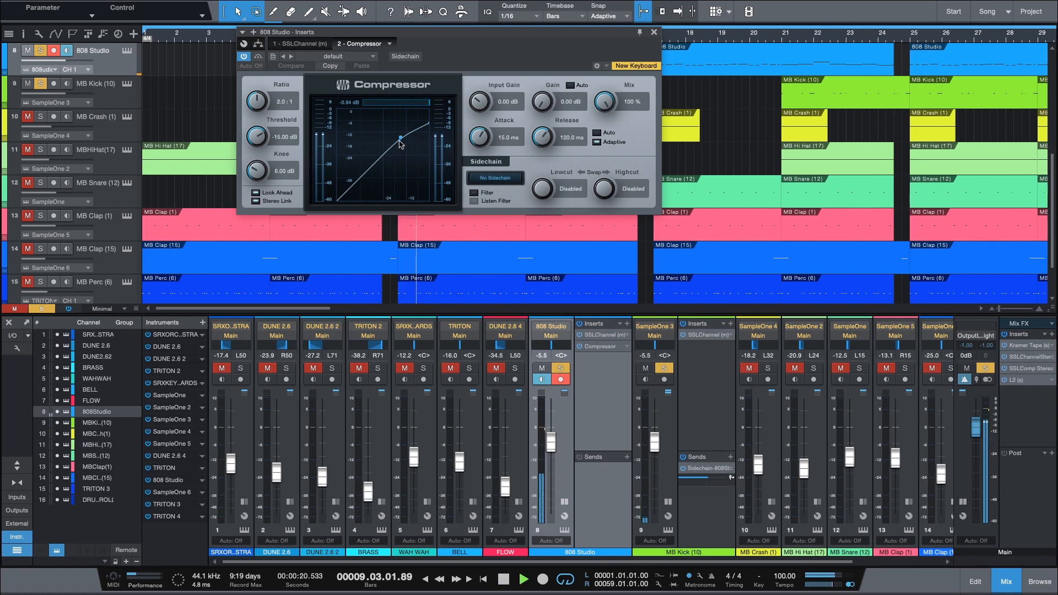
click(405, 56)
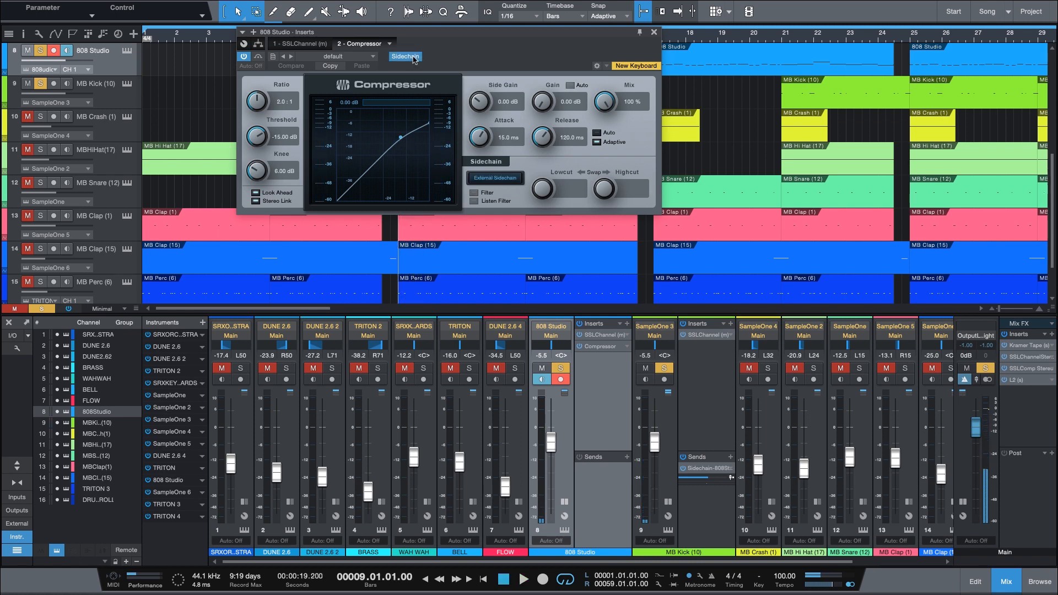
click(524, 579)
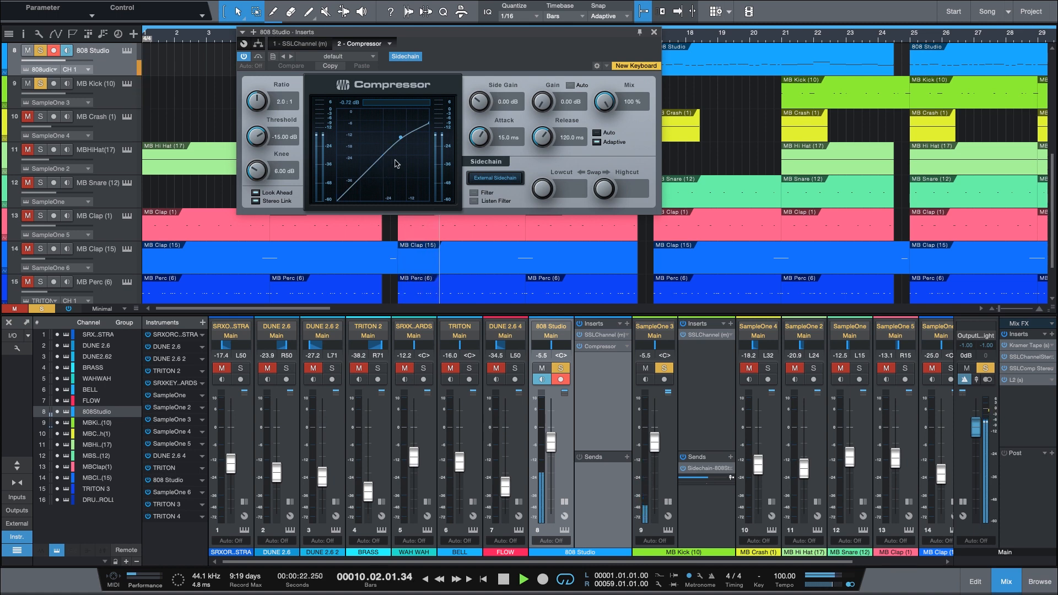
click(502, 579)
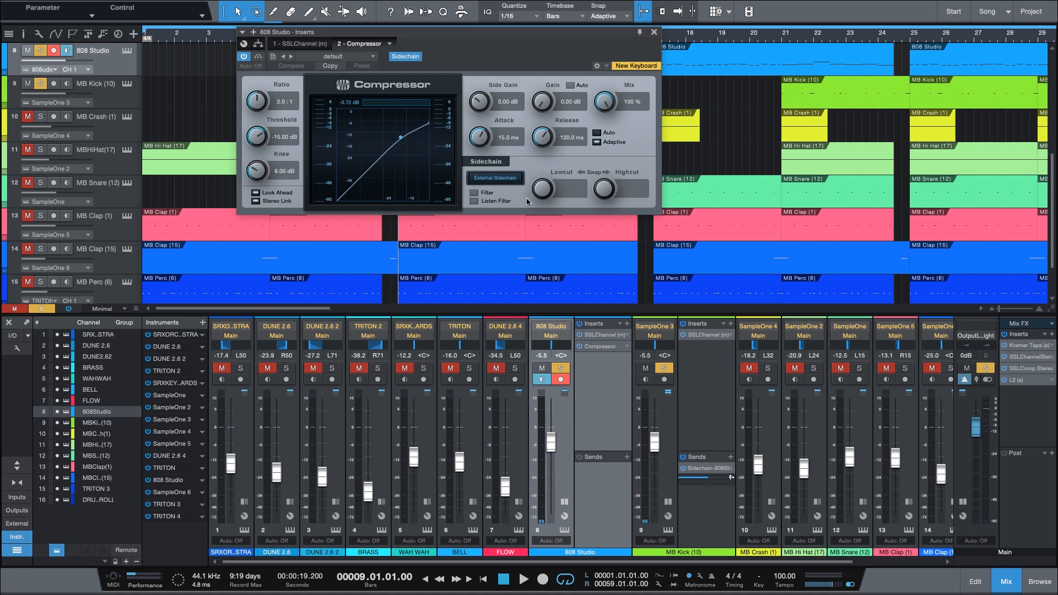
mouse_move(262, 101)
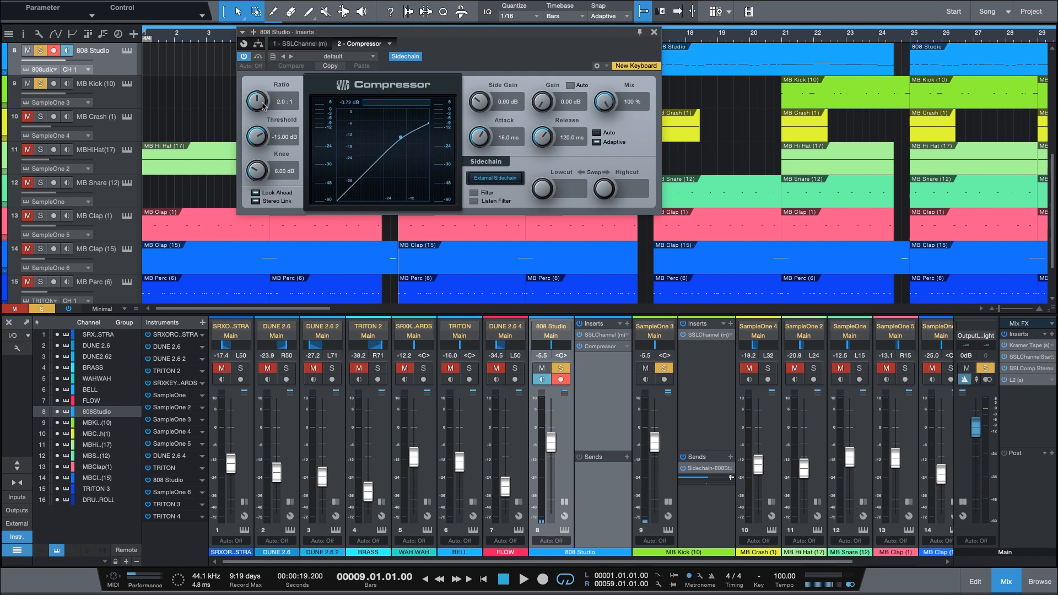
- Set the Compressor to 20:1 ratio, 20 dB knee and -48 dB threshold
drag(256, 100, 256, 81)
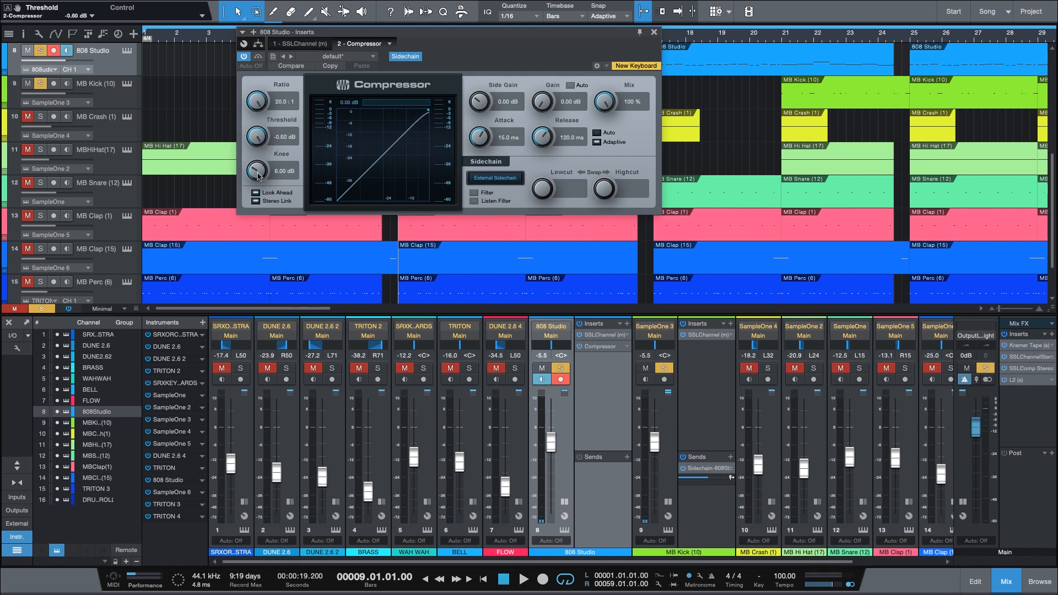
drag(257, 170, 258, 149)
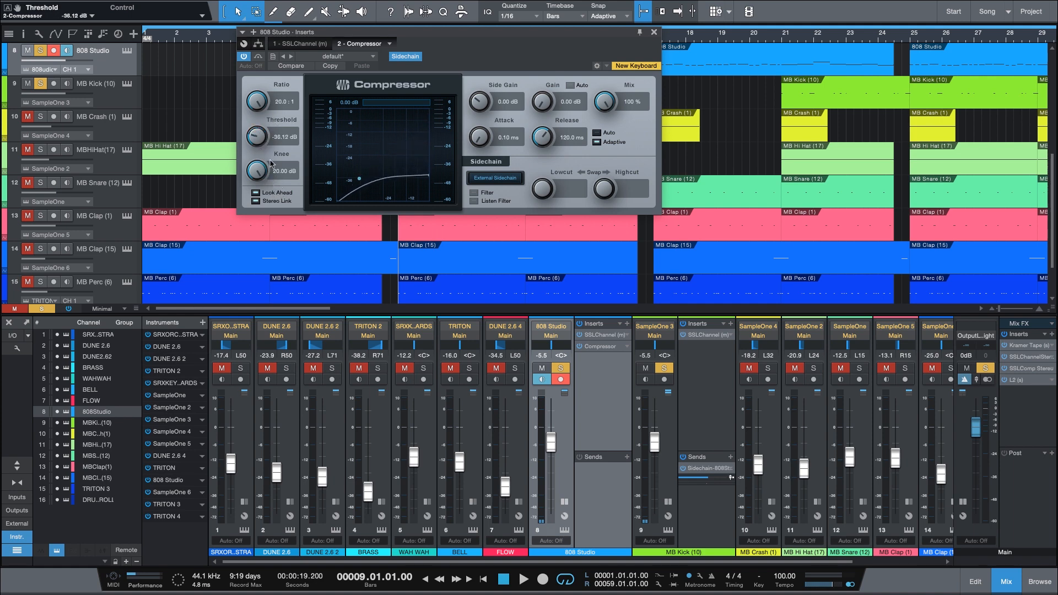
drag(255, 137, 254, 145)
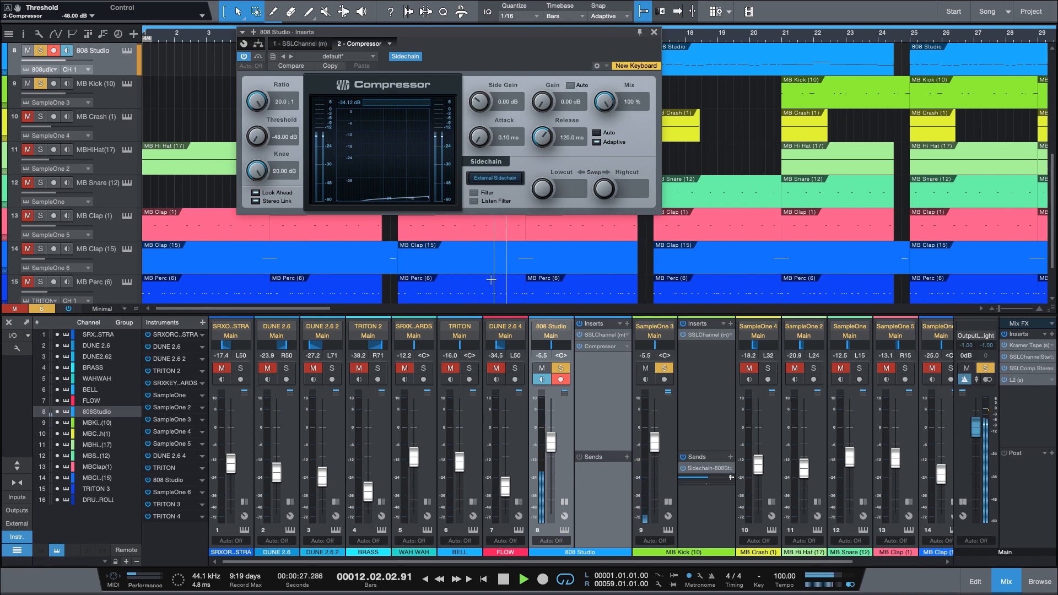
- Raise the threshold to about -21 dB while auditioning playback
click(498, 579)
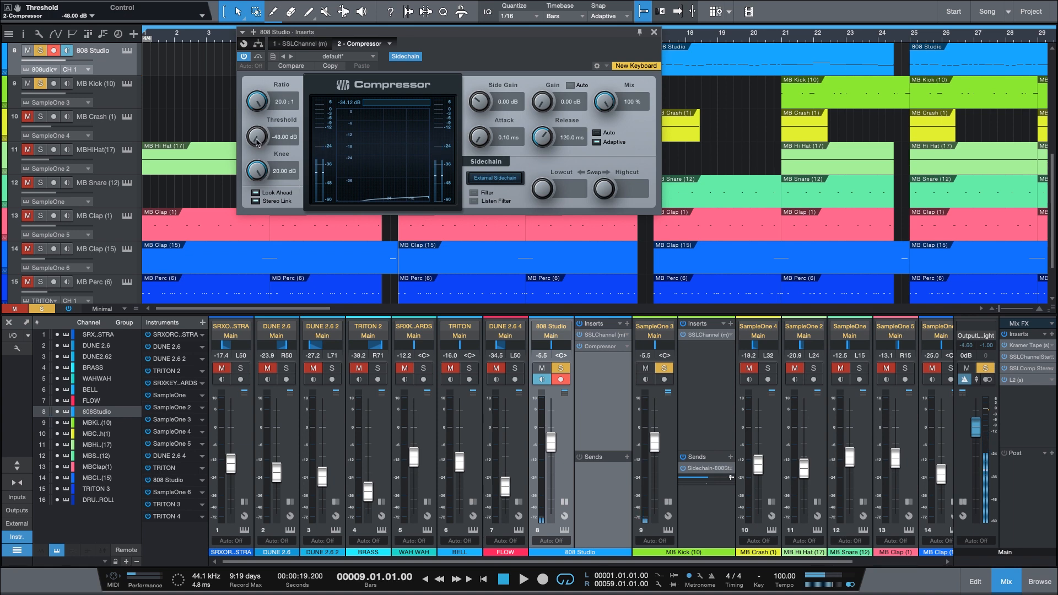
drag(256, 142, 258, 102)
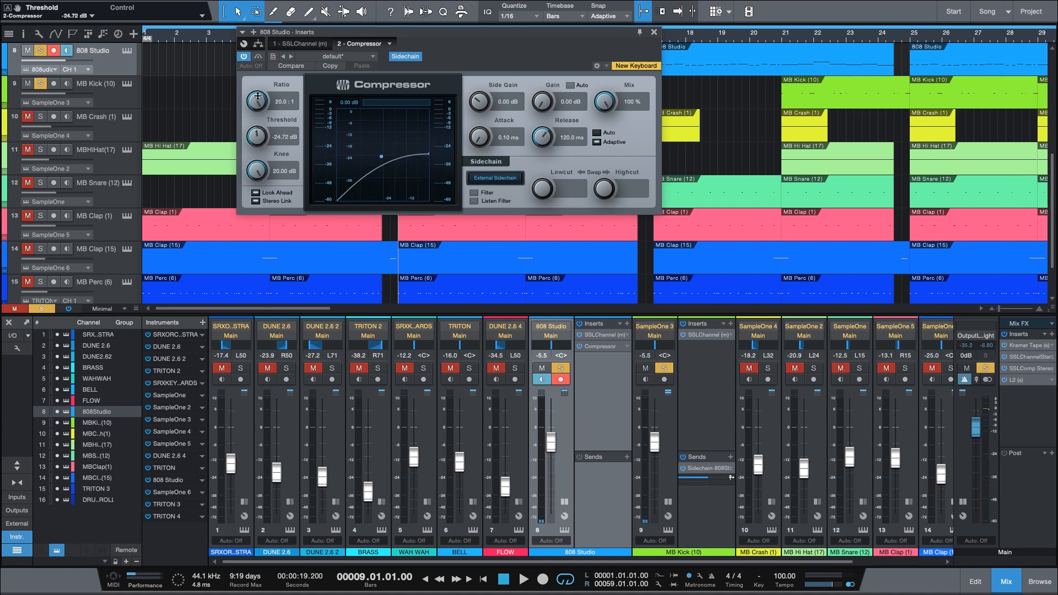
click(524, 578)
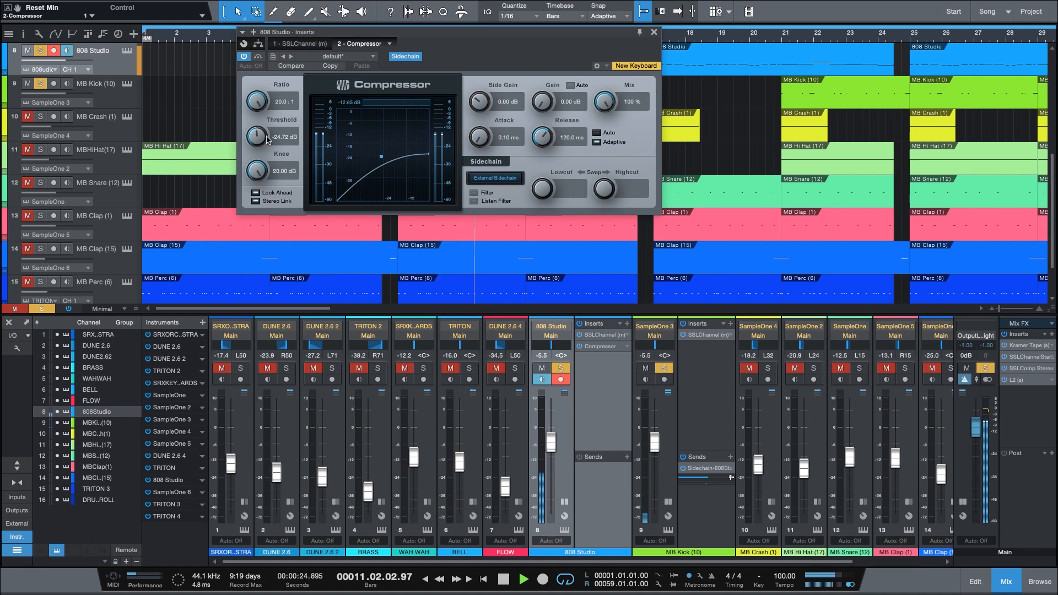
drag(255, 134, 260, 131)
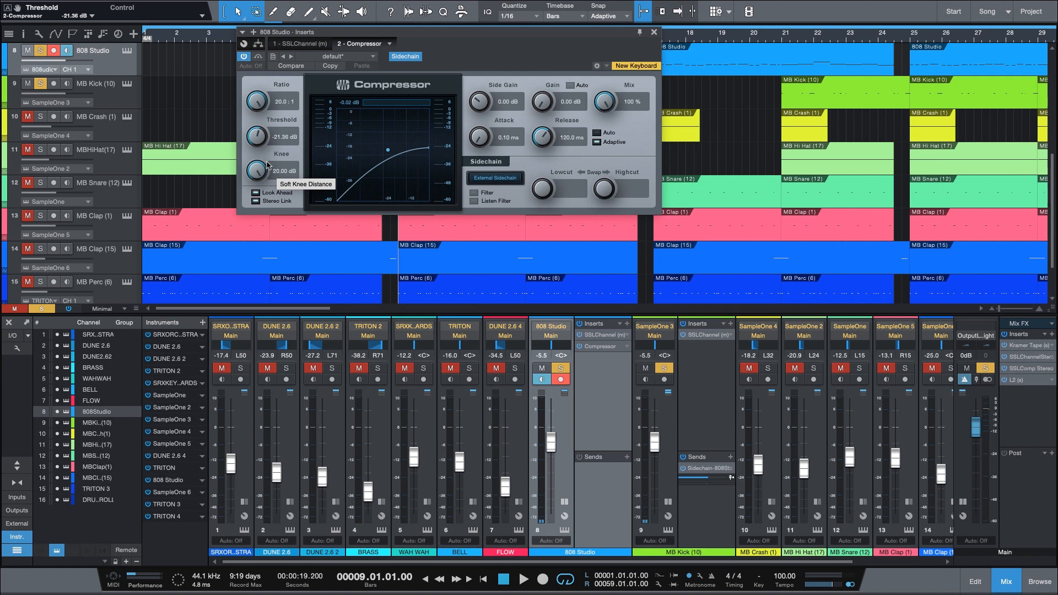
click(524, 578)
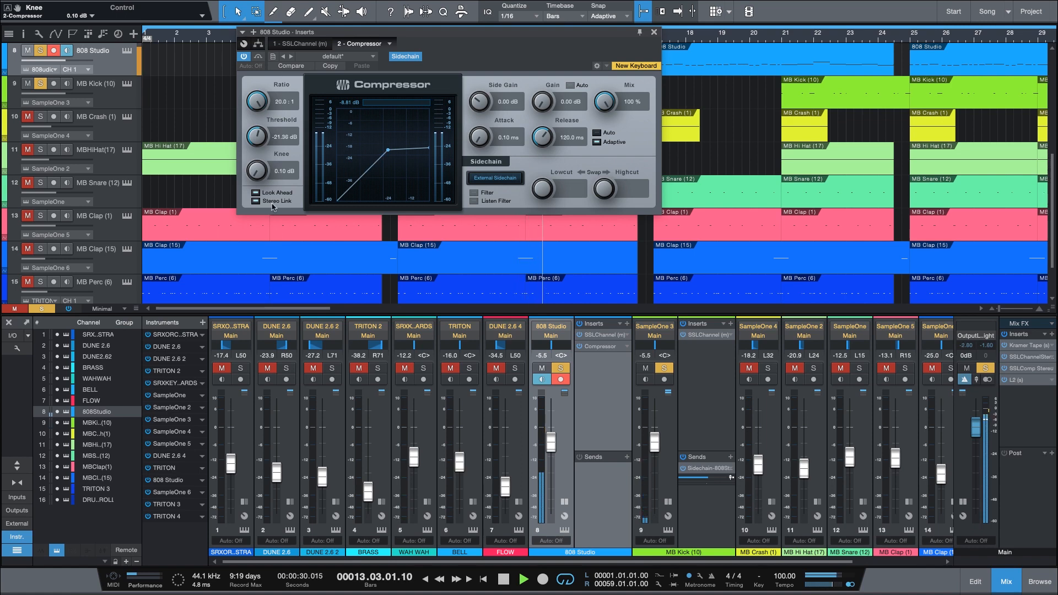
- Settle on an 8.46 dB knee, -22.80 dB threshold and 4.7:1 ratio
drag(255, 170, 264, 155)
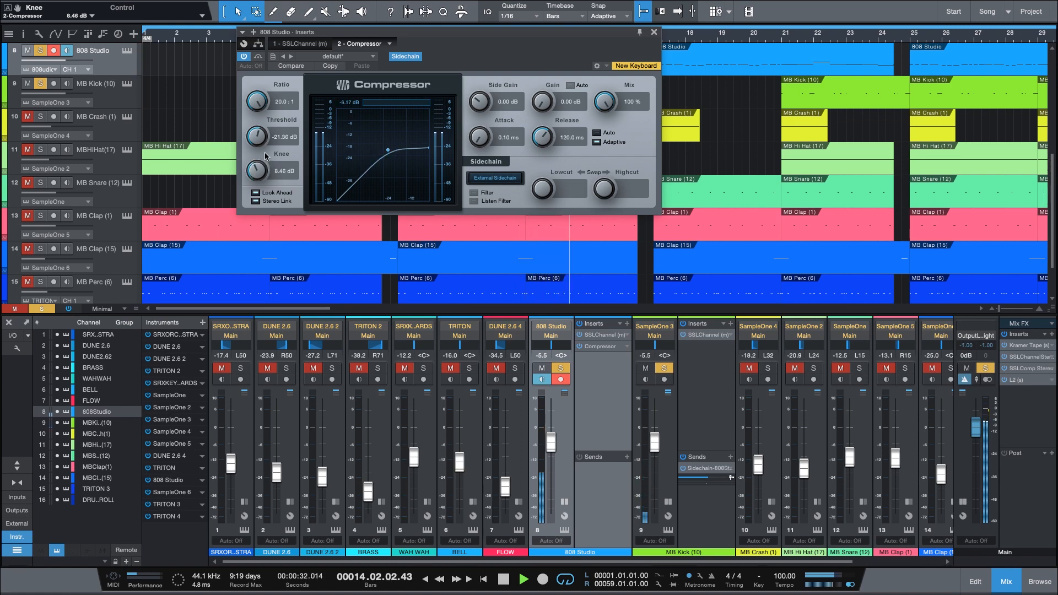
drag(256, 136, 260, 147)
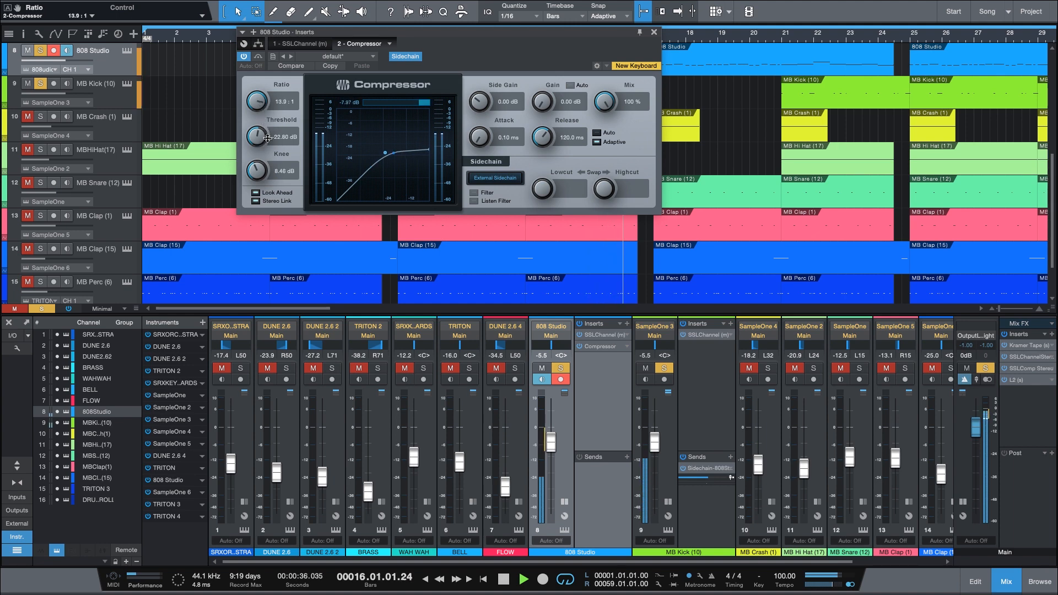
drag(260, 101, 260, 121)
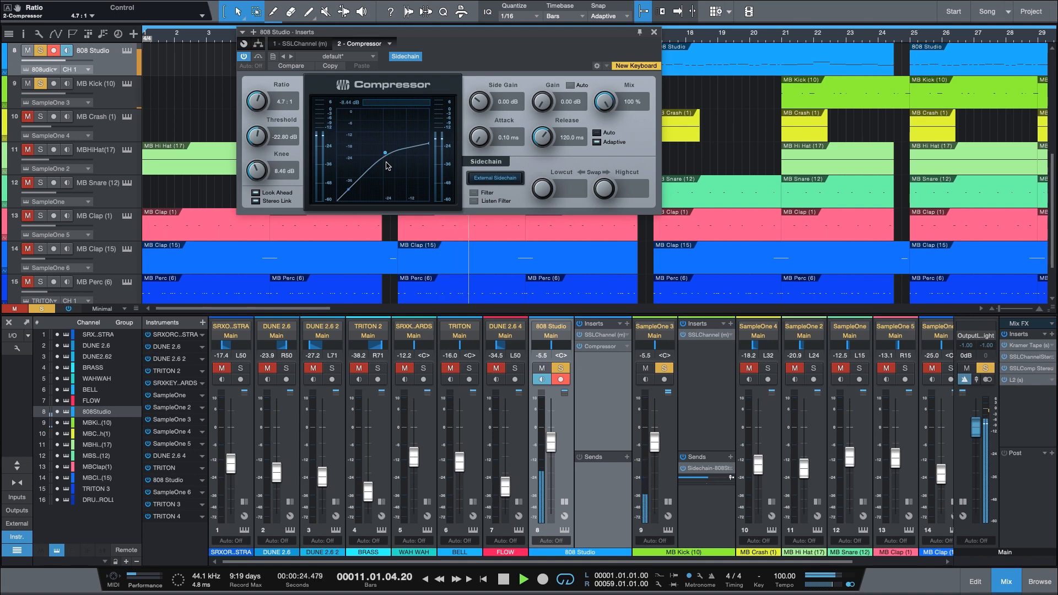
- Close the Compressor window with Vocal Rider Live inserted below it
click(500, 578)
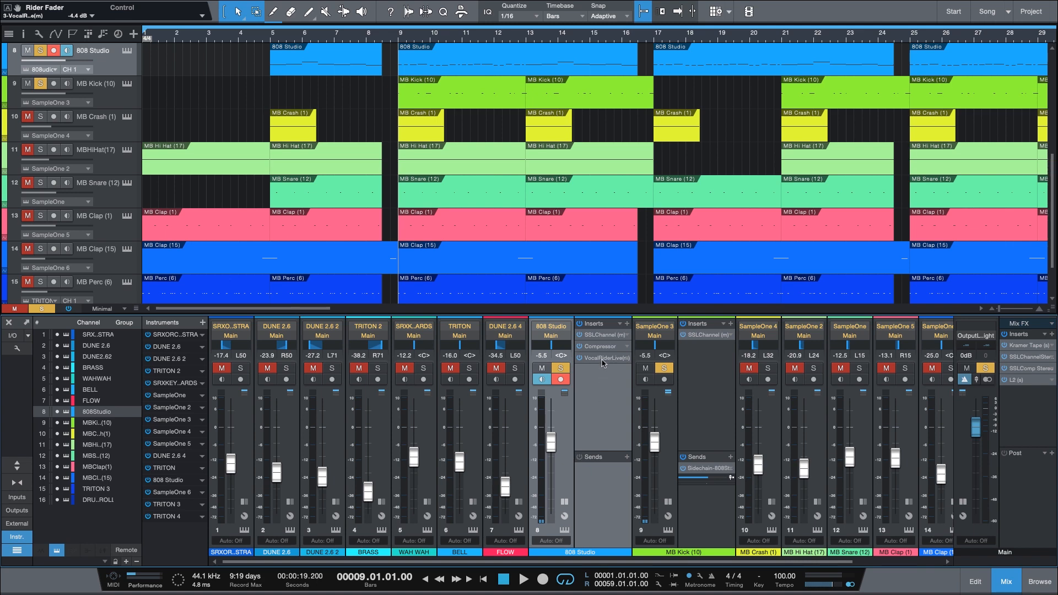
- Reopen the 808 Studio Compressor and set 4.5:1 ratio with a -24.24 dB threshold
click(599, 346)
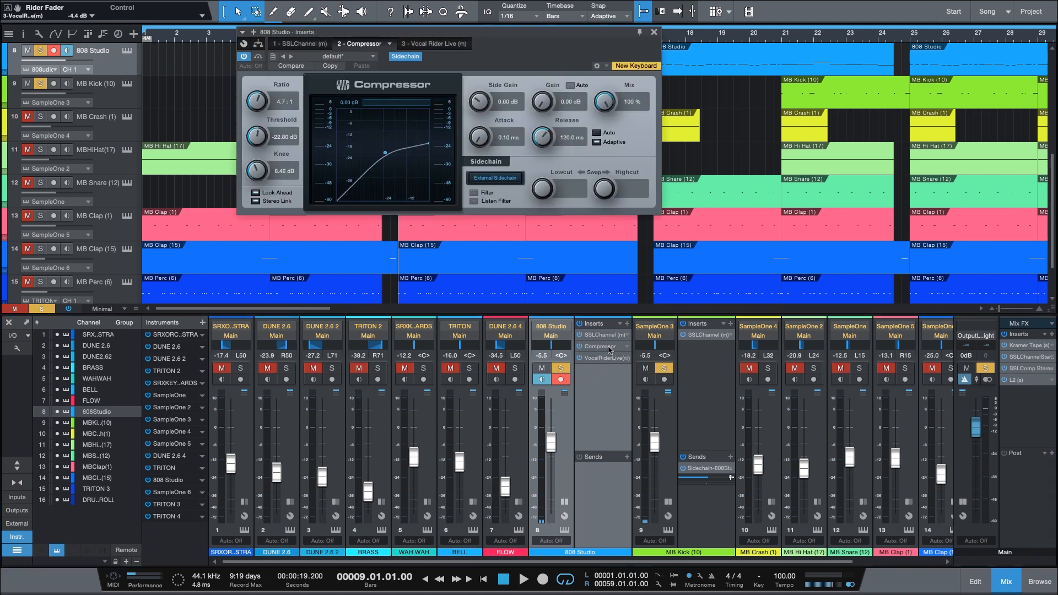
mouse_move(456, 71)
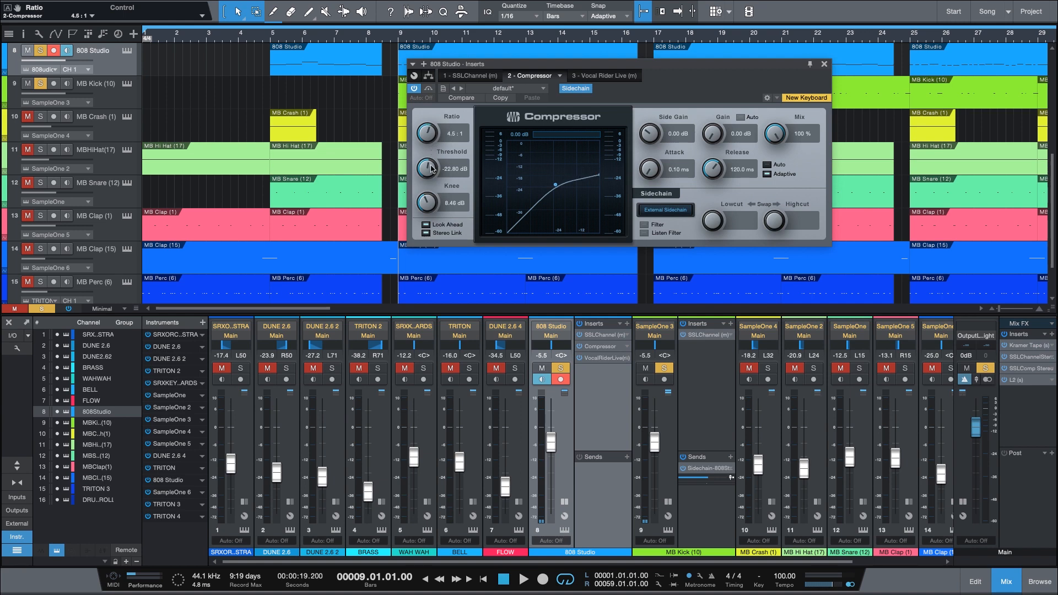
drag(425, 167, 425, 175)
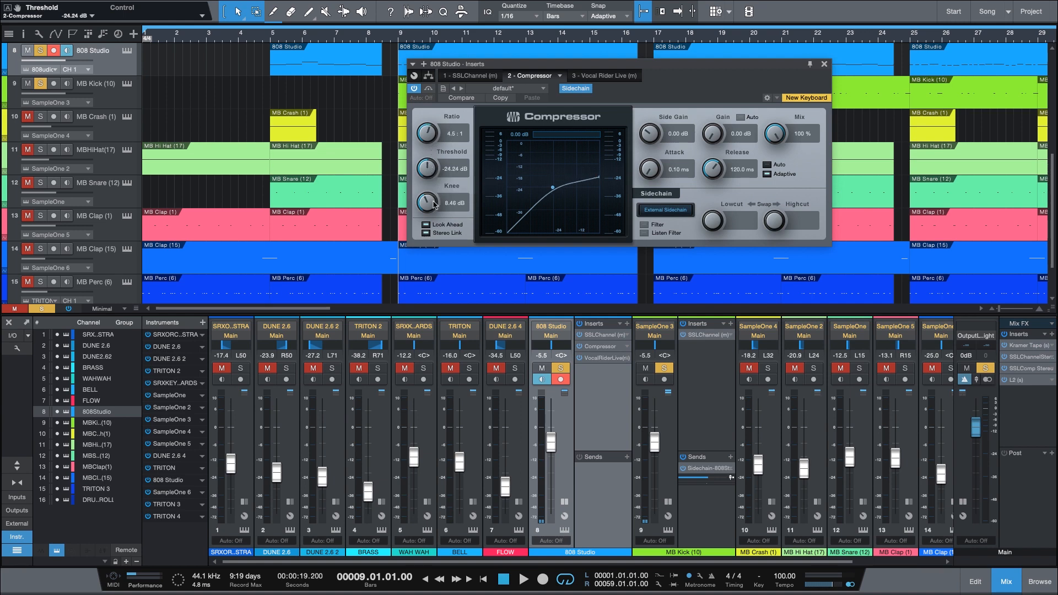
mouse_move(649, 170)
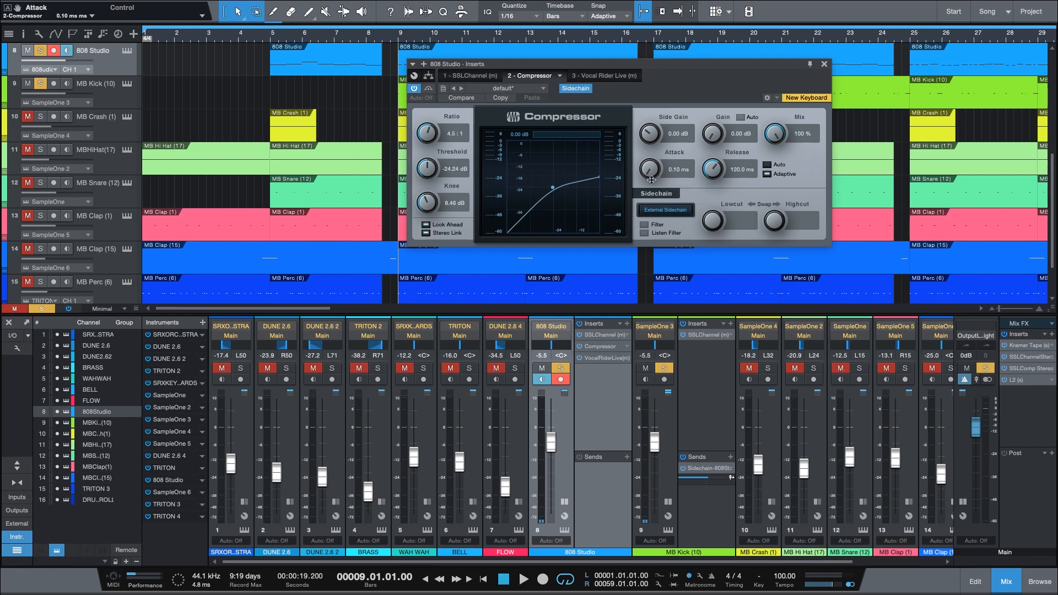
mouse_move(651, 178)
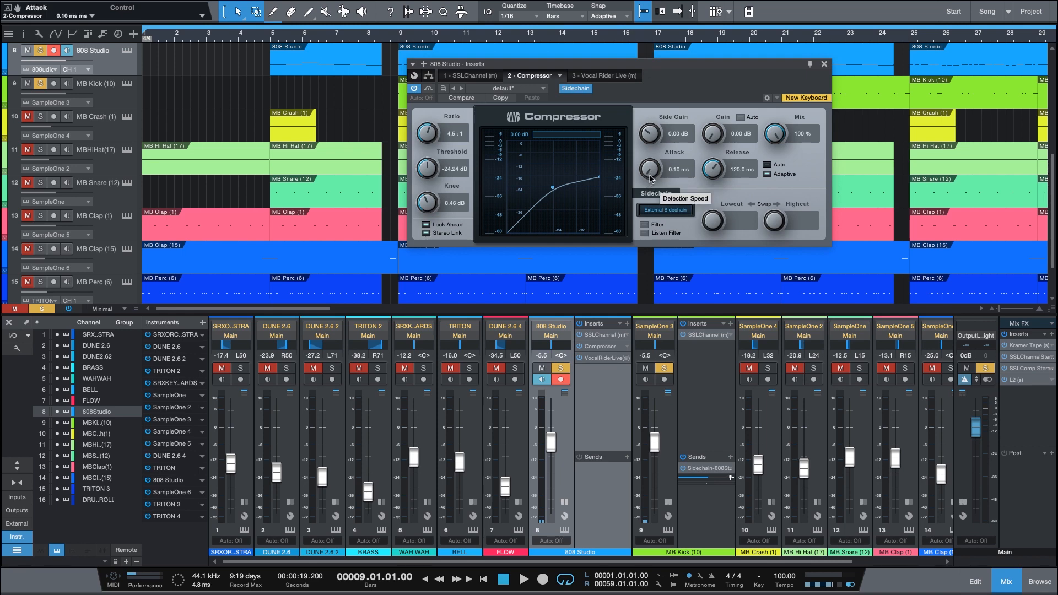
mouse_move(650, 194)
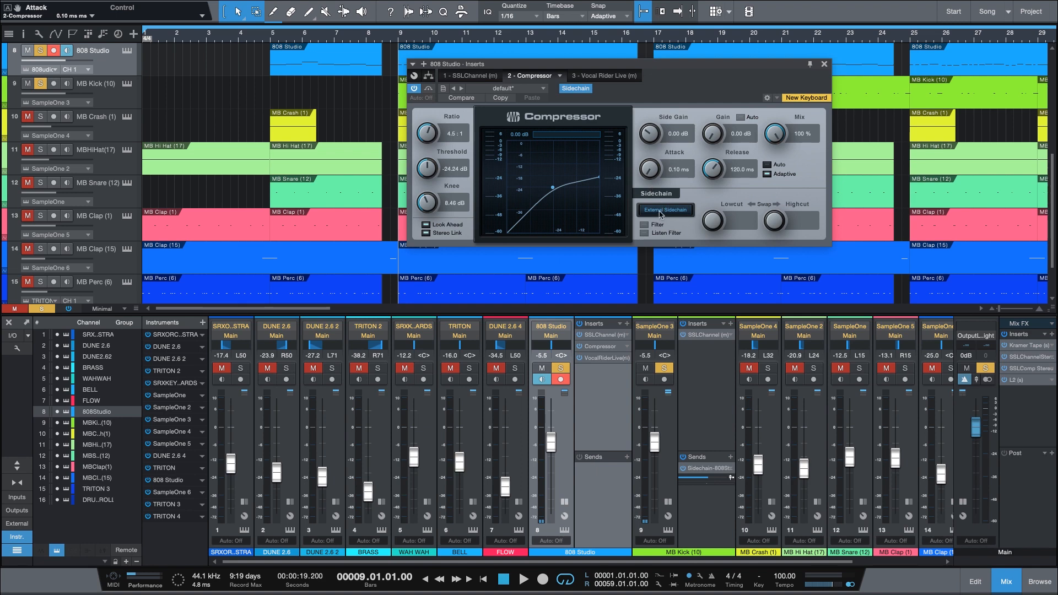
click(524, 579)
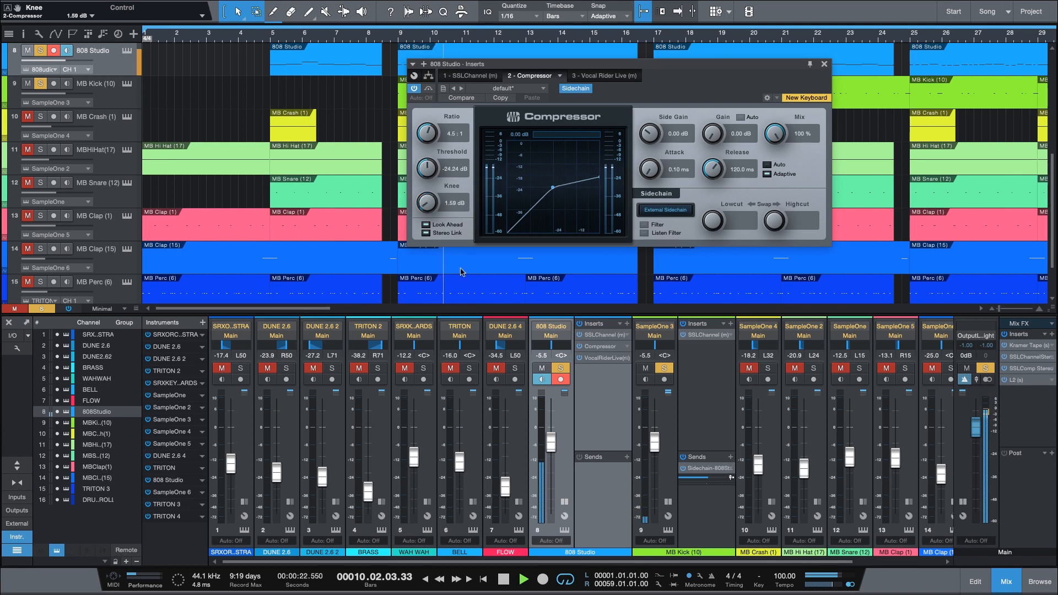
- Tighten the knee to 2.09 dB and raise the threshold to -14.40 dB, then stop playback
drag(425, 200, 426, 206)
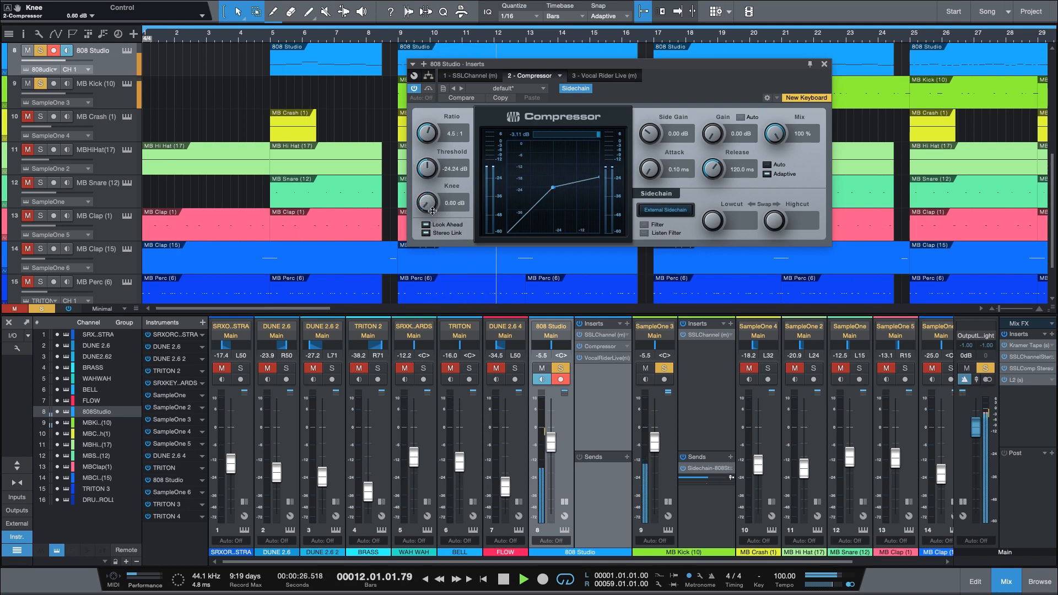
drag(427, 167, 427, 148)
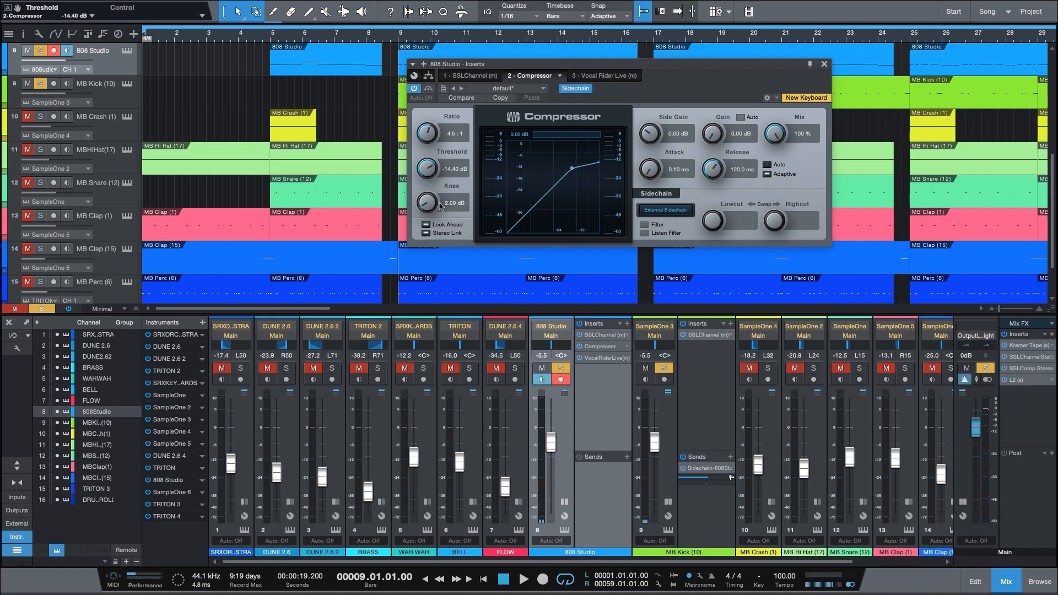
click(525, 578)
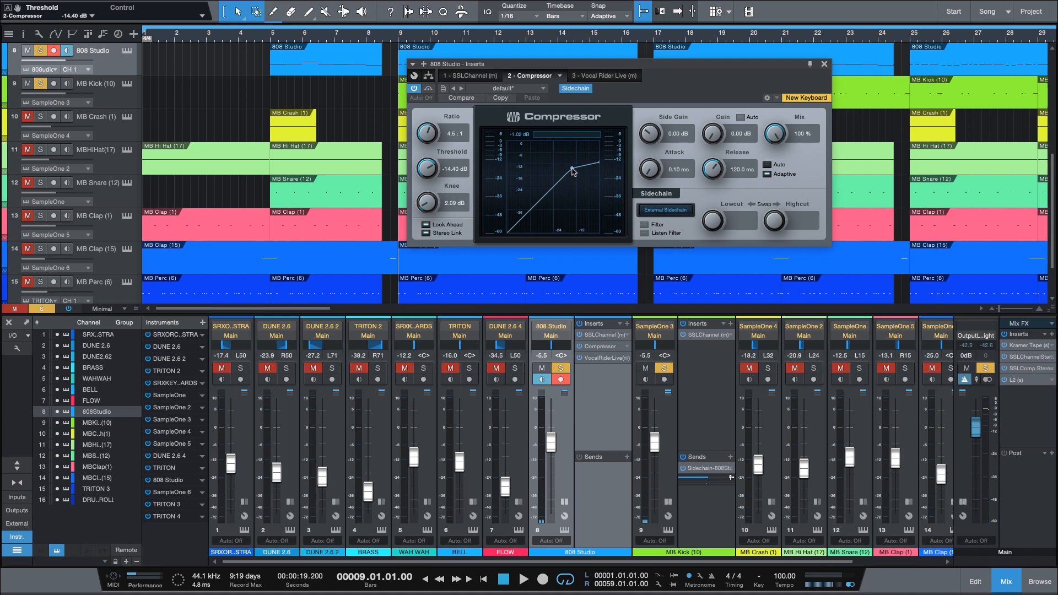
mouse_move(528, 142)
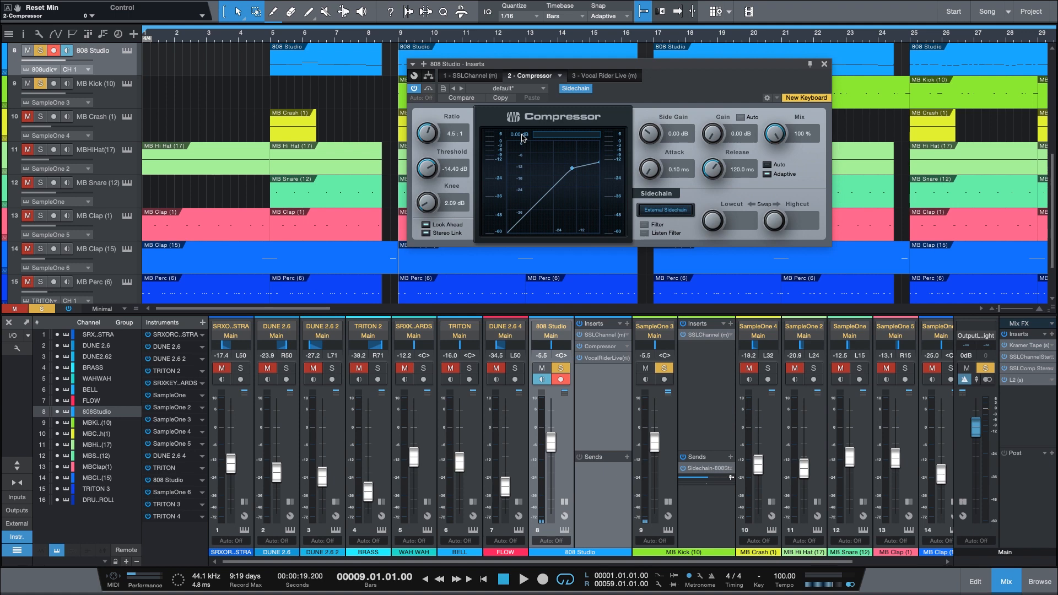
- Lower the Compressor threshold to -19.88 dB and ease the ratio down to 1.4:1
click(524, 579)
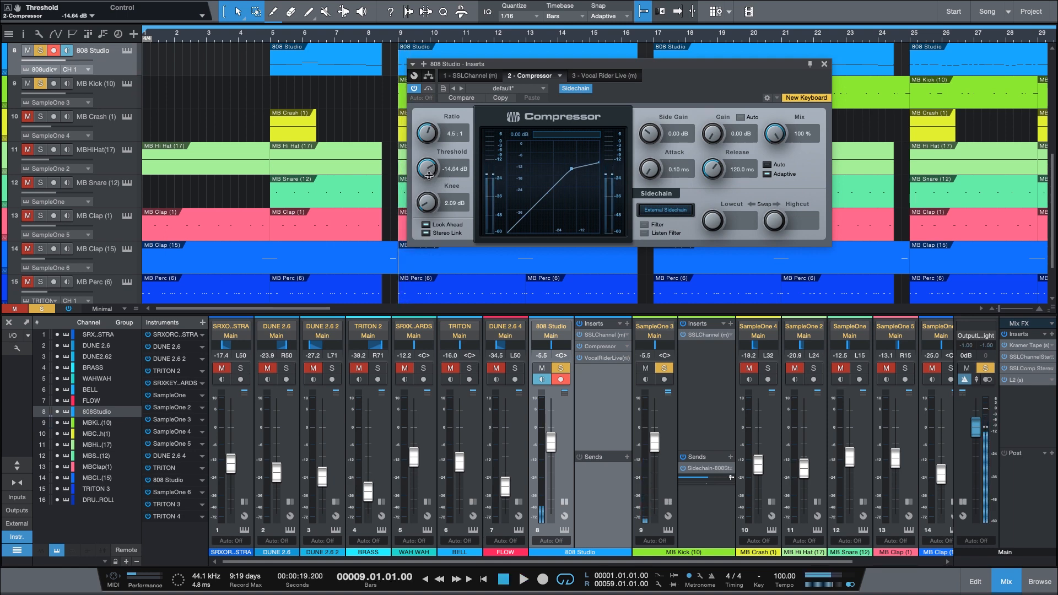
drag(425, 167, 425, 176)
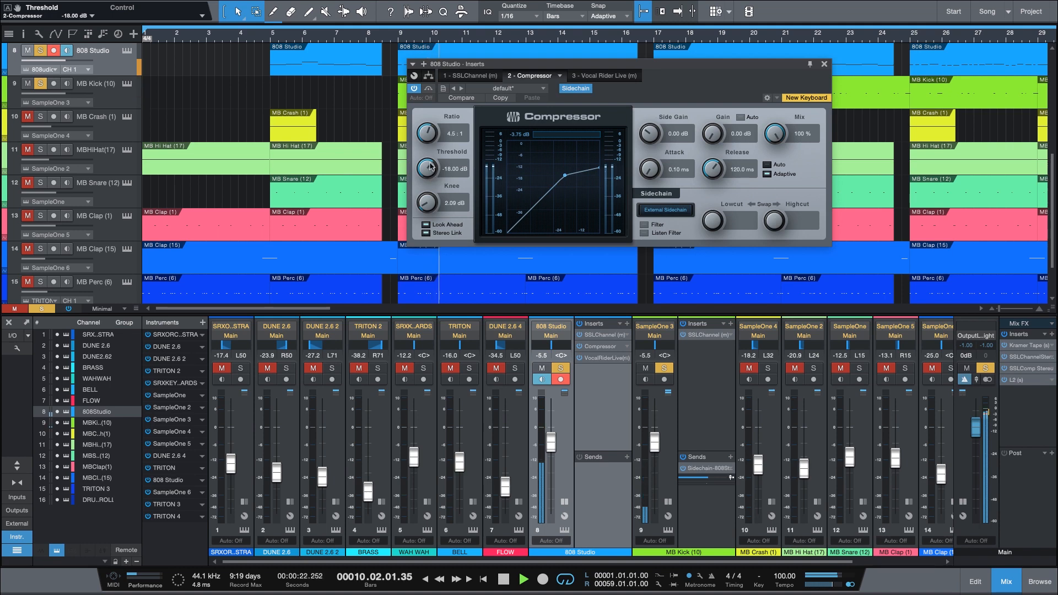
drag(427, 167, 428, 175)
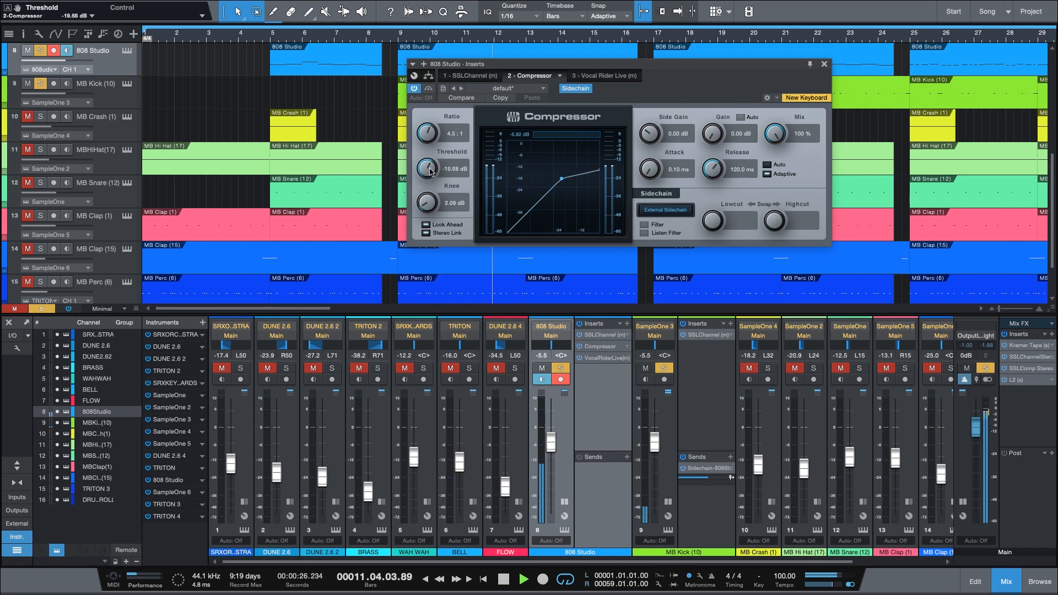
drag(426, 131, 428, 121)
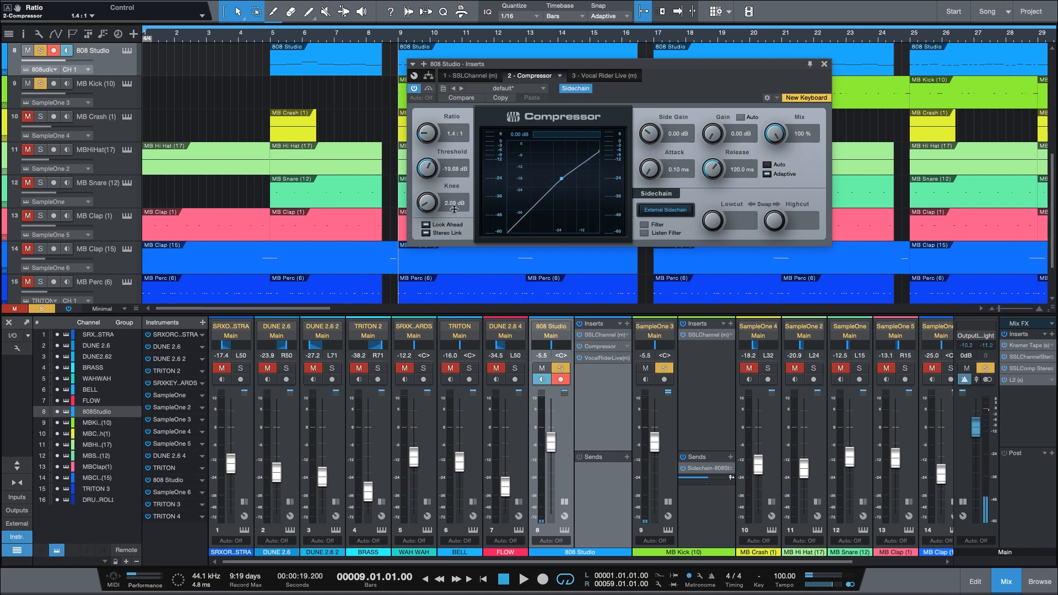
mouse_move(434, 149)
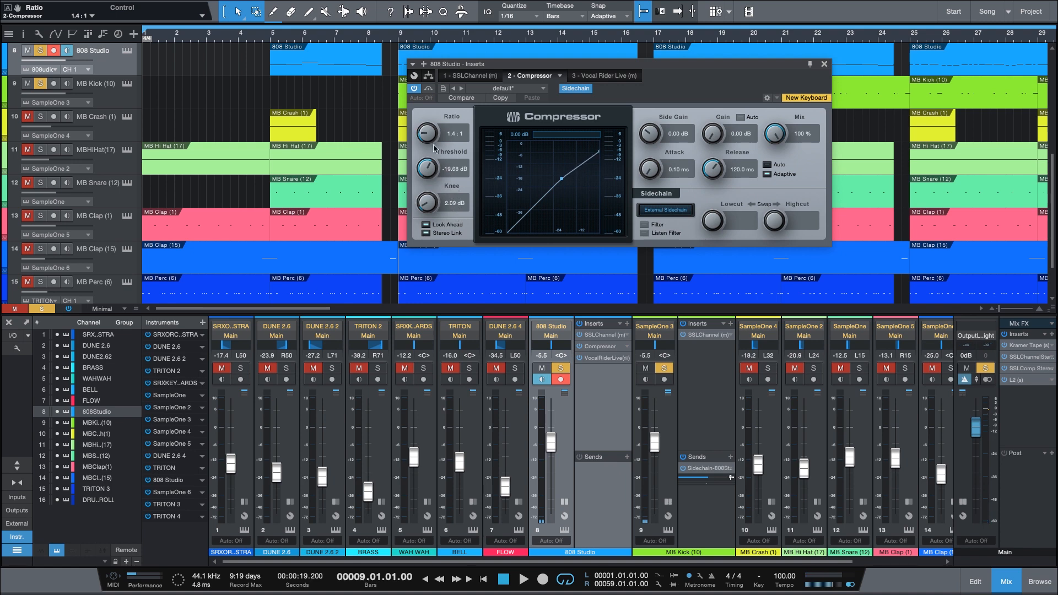
- Raise the Compressor ratio to 20:1 and widen the knee to 20 dB during playback
click(524, 579)
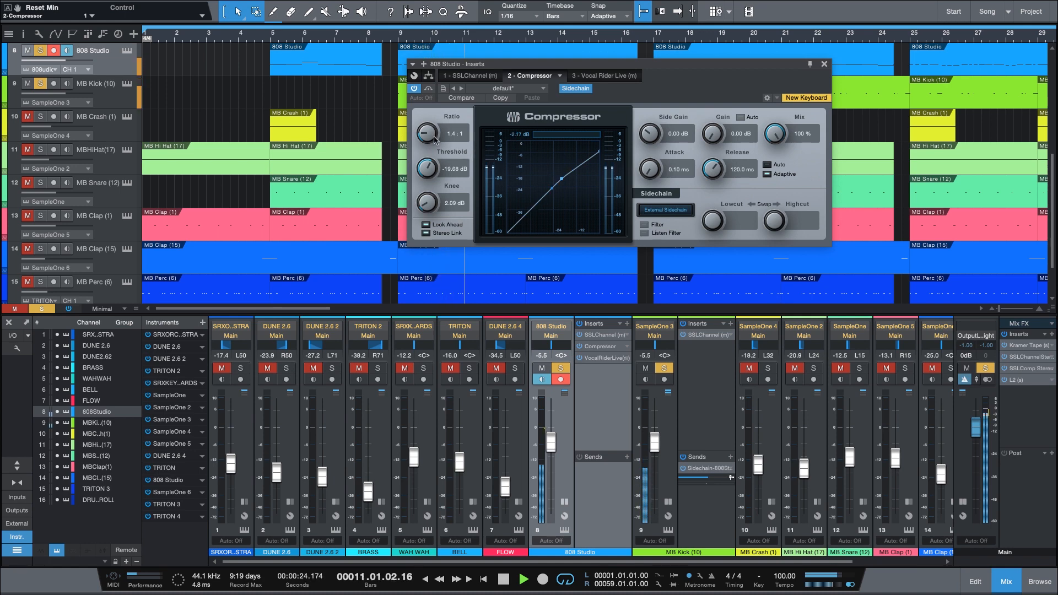
drag(427, 133, 427, 108)
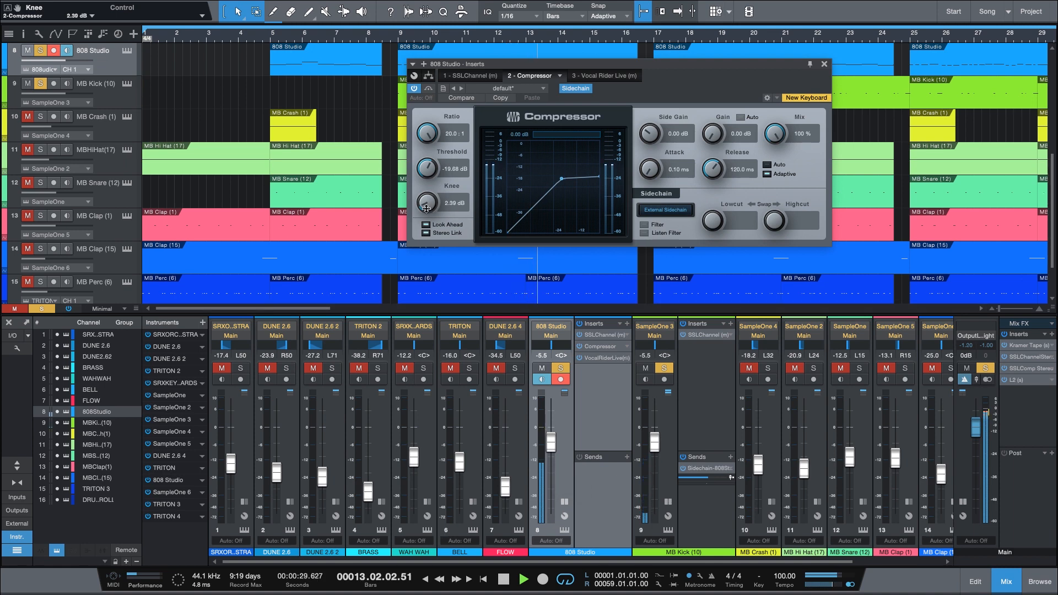
drag(427, 204, 427, 169)
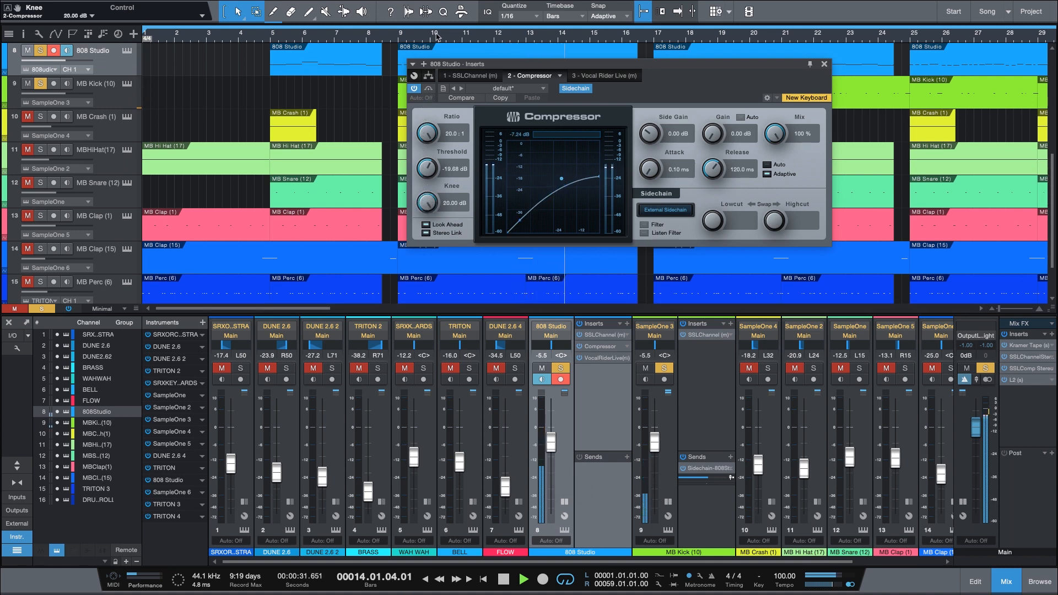